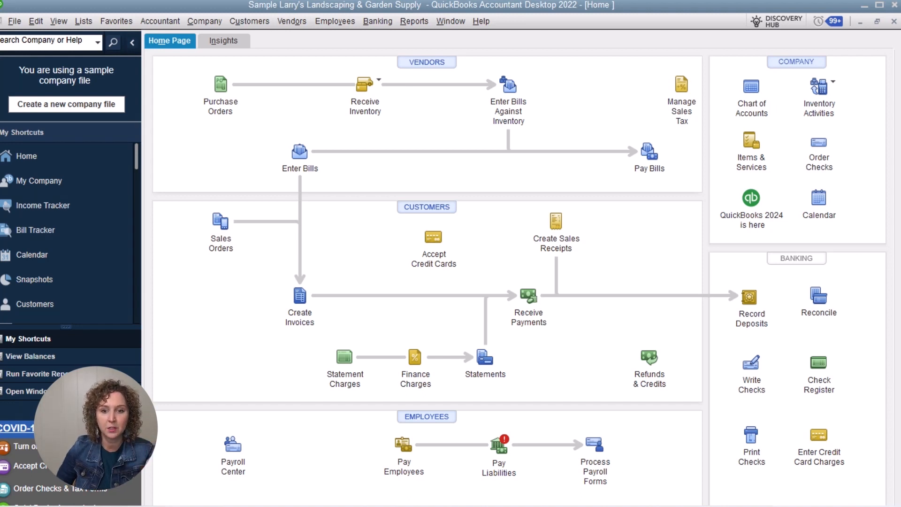
{"action": "mouse_move", "coordinate": [512, 132]}
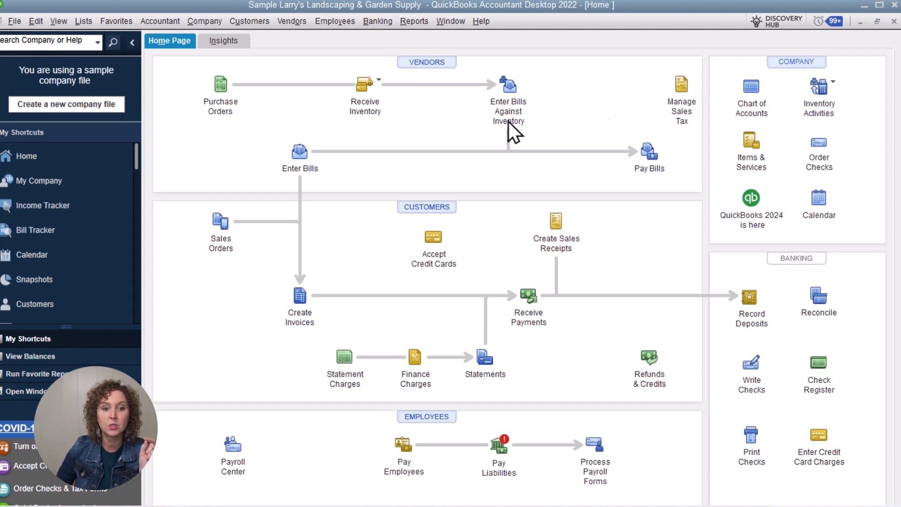
{"action": "mouse_move", "coordinate": [300, 153]}
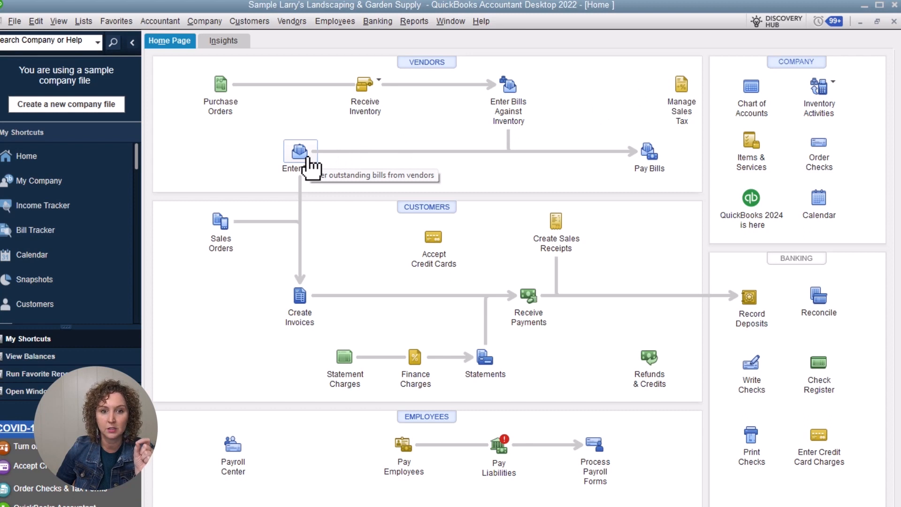
{"action": "mouse_move", "coordinate": [650, 151]}
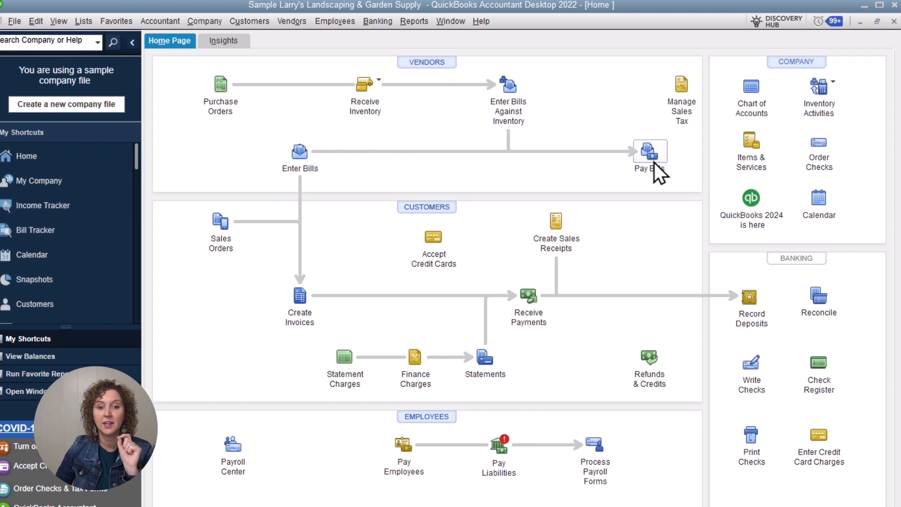
{"action": "mouse_move", "coordinate": [650, 167]}
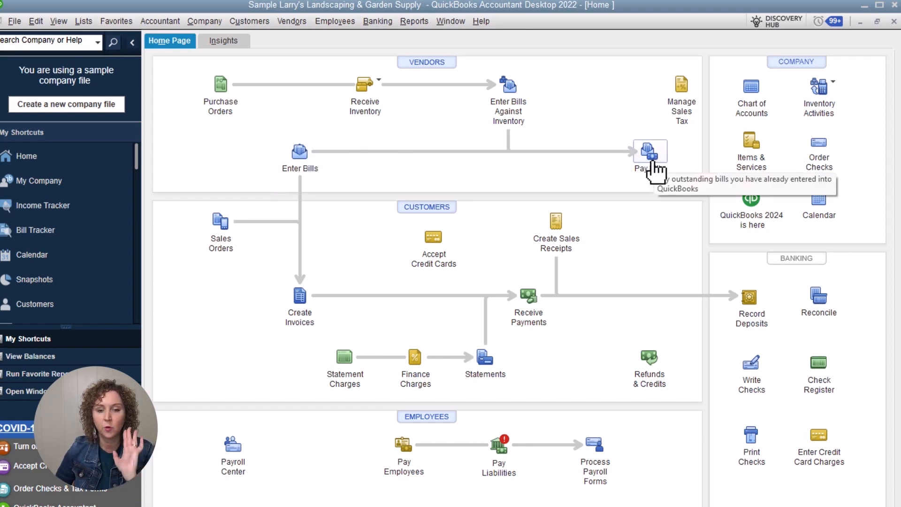
{"action": "mouse_move", "coordinate": [358, 176]}
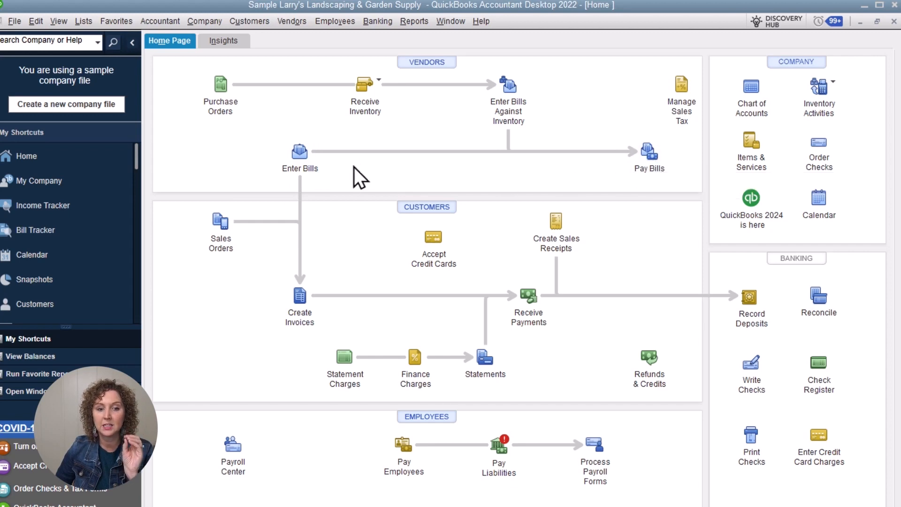
{"action": "mouse_move", "coordinate": [649, 155]}
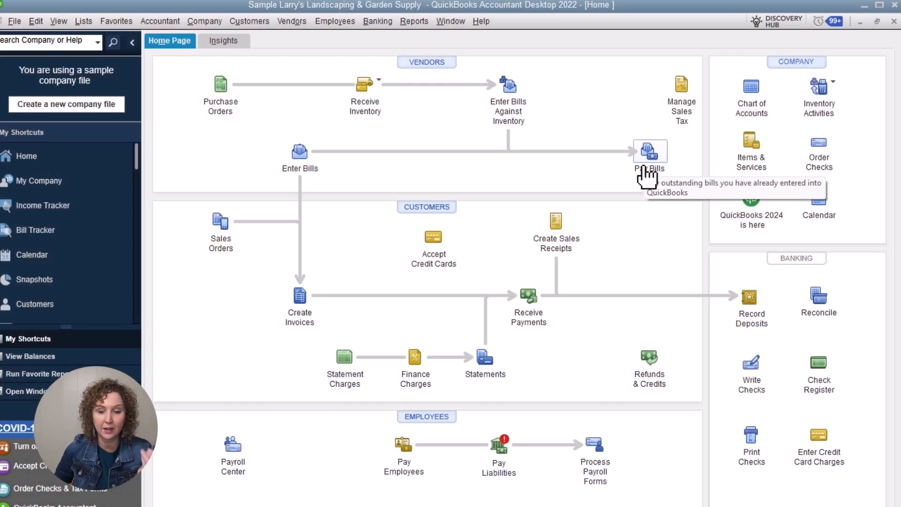
{"action": "mouse_move", "coordinate": [310, 167]}
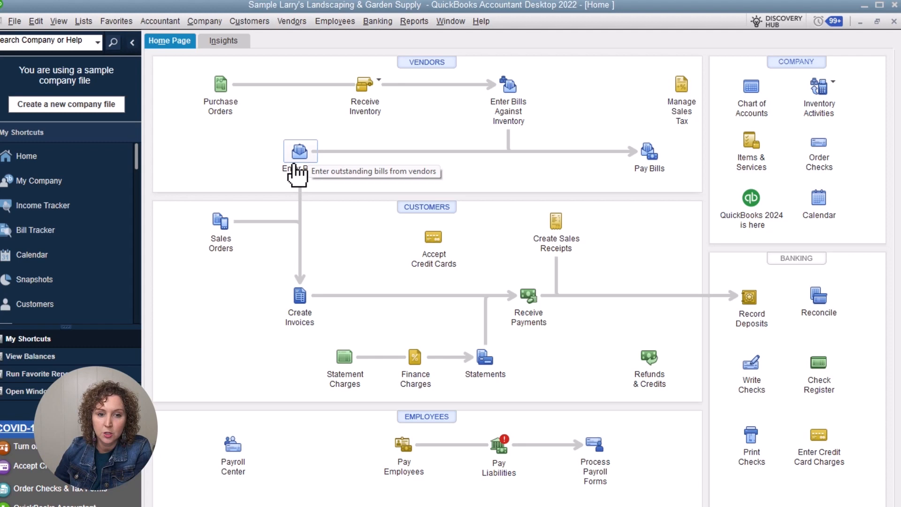
Step: Bring up the Enter Bills form, then look through the Reports menu at the payables aging summary
{"action": "left_click", "coordinate": [300, 152]}
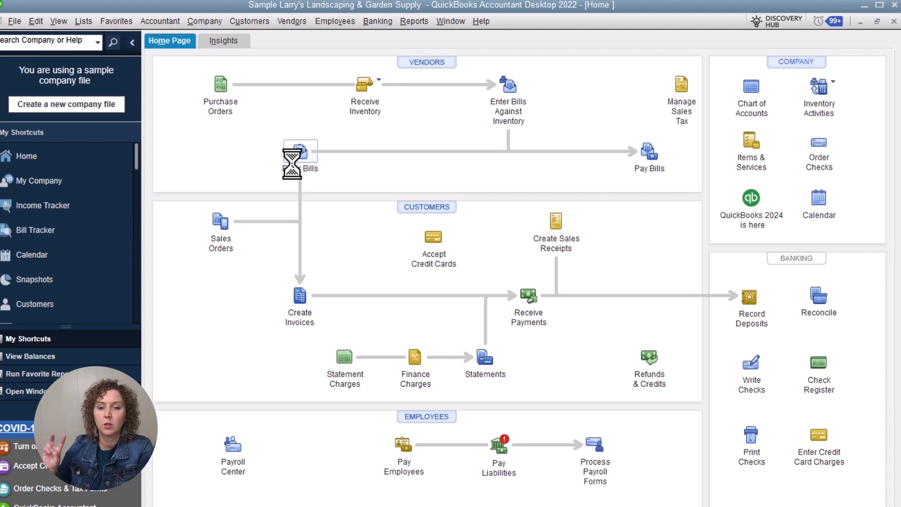
{"action": "left_click", "coordinate": [299, 155]}
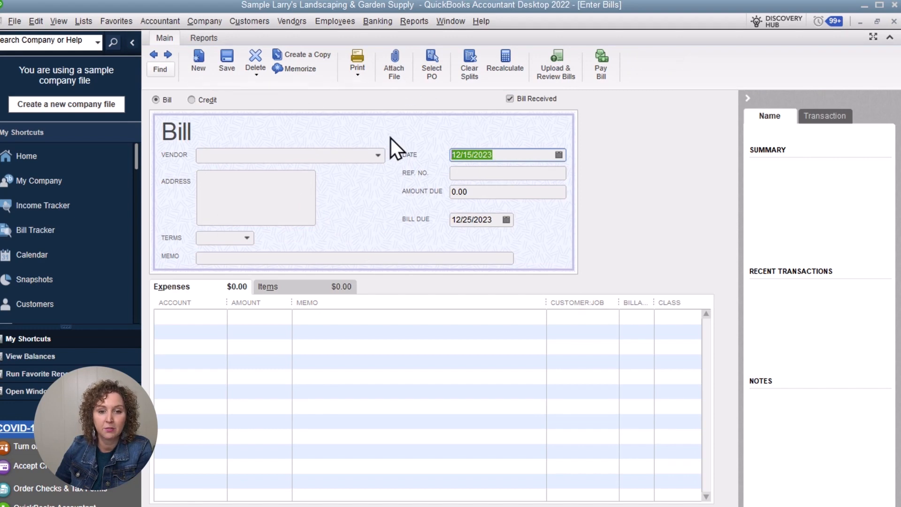
{"action": "mouse_move", "coordinate": [376, 46]}
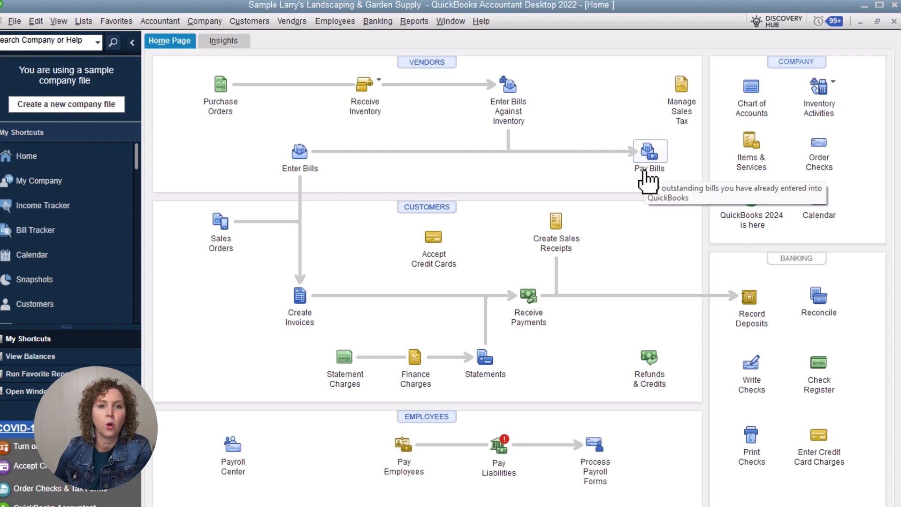
{"action": "mouse_move", "coordinate": [606, 167]}
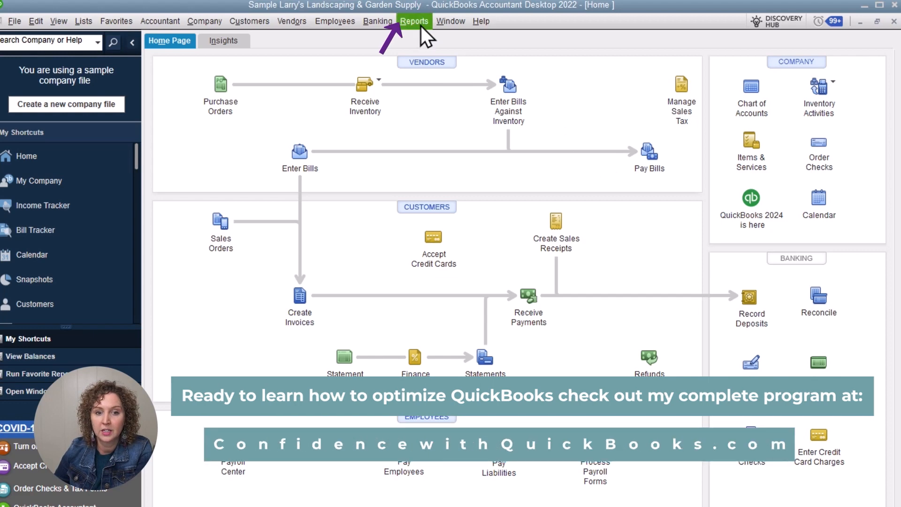
{"action": "left_click", "coordinate": [414, 21]}
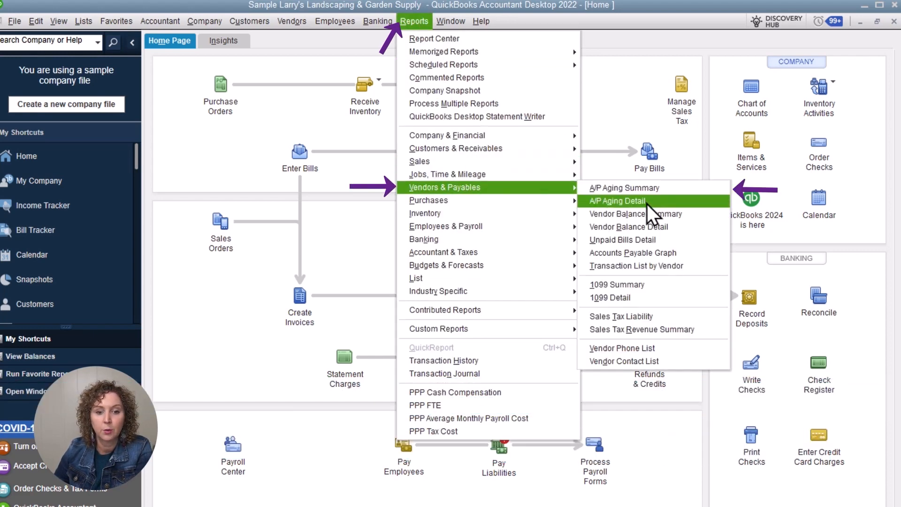
{"action": "mouse_move", "coordinate": [623, 188]}
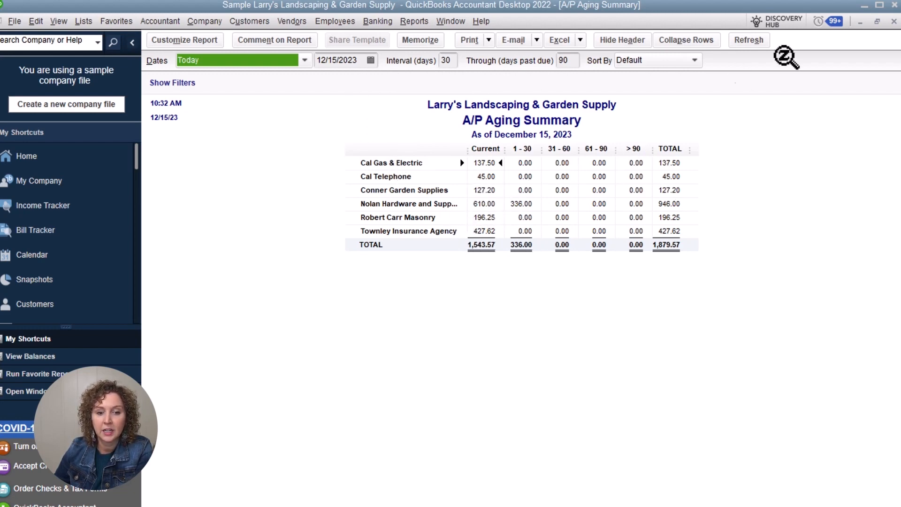
{"action": "mouse_move", "coordinate": [894, 29]}
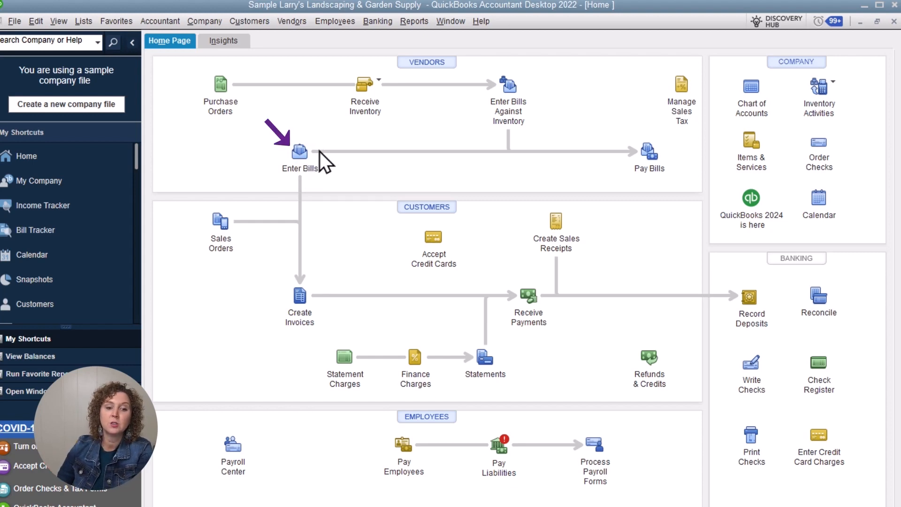
Step: Return to Enter Bills so a blank vendor bill form is ready
{"action": "left_click", "coordinate": [299, 152]}
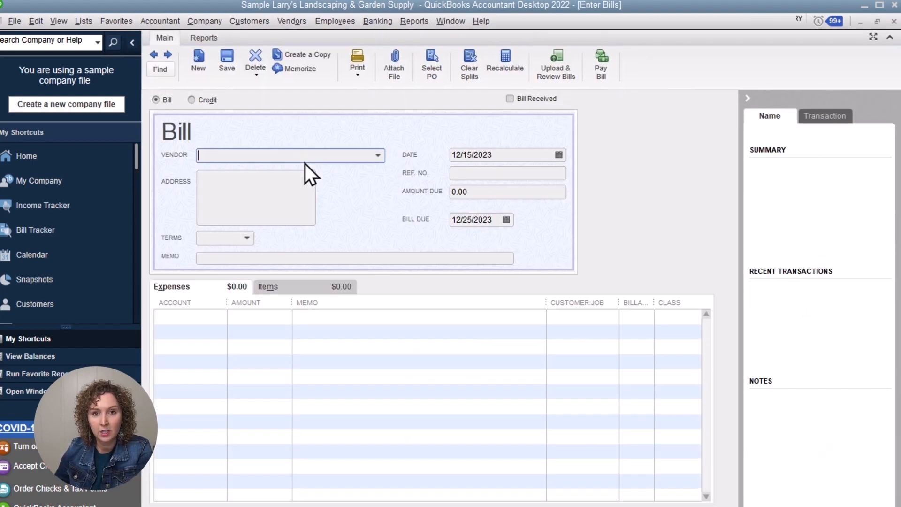
{"action": "left_click", "coordinate": [509, 99]}
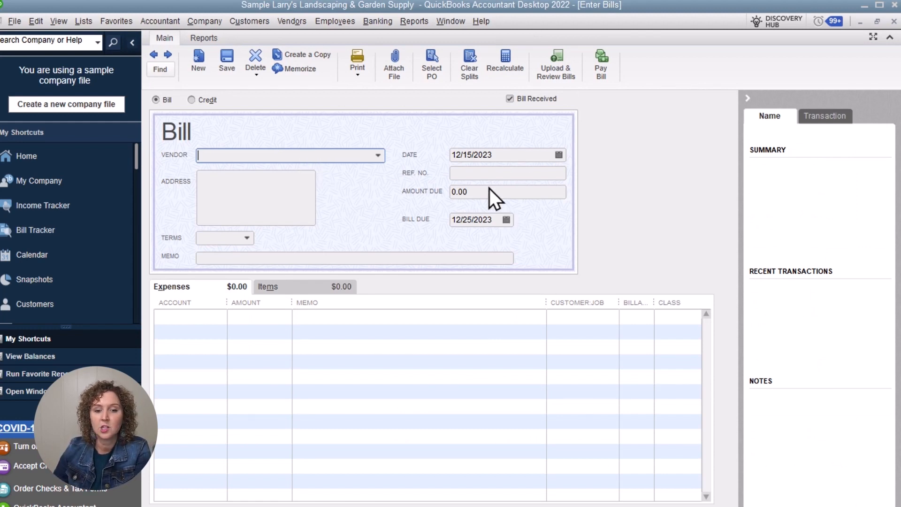
{"action": "mouse_move", "coordinate": [413, 201]}
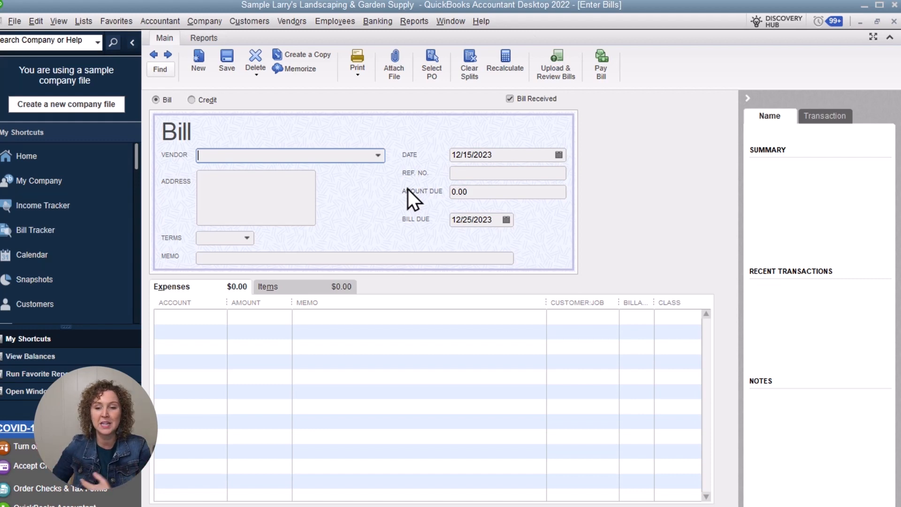
{"action": "mouse_move", "coordinate": [453, 173]}
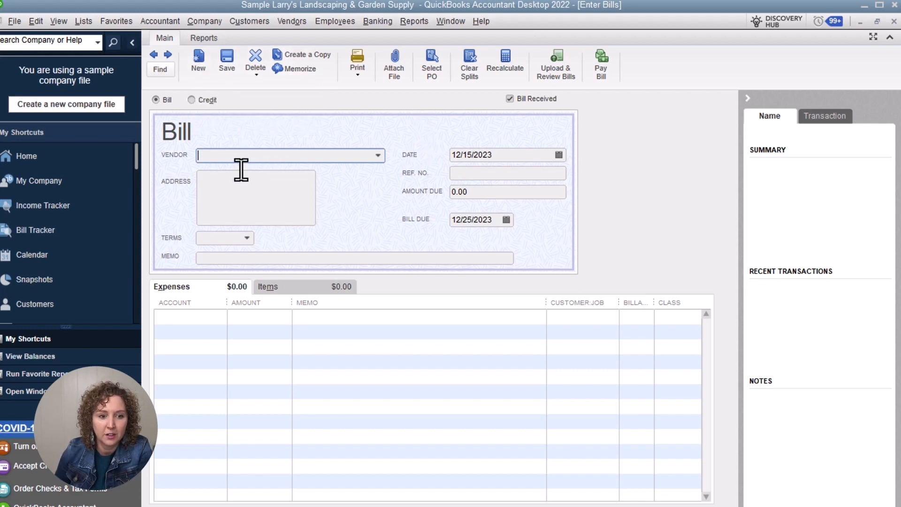
Step: Choose City of Middlefield as the bill's vendor, filling in its address and due-on-receipt terms
{"action": "left_click", "coordinate": [377, 155]}
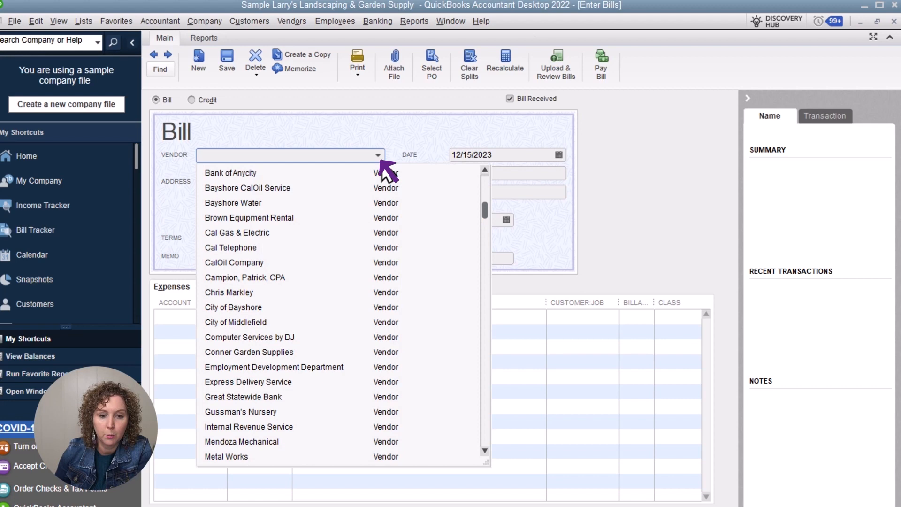
{"action": "mouse_move", "coordinate": [356, 233]}
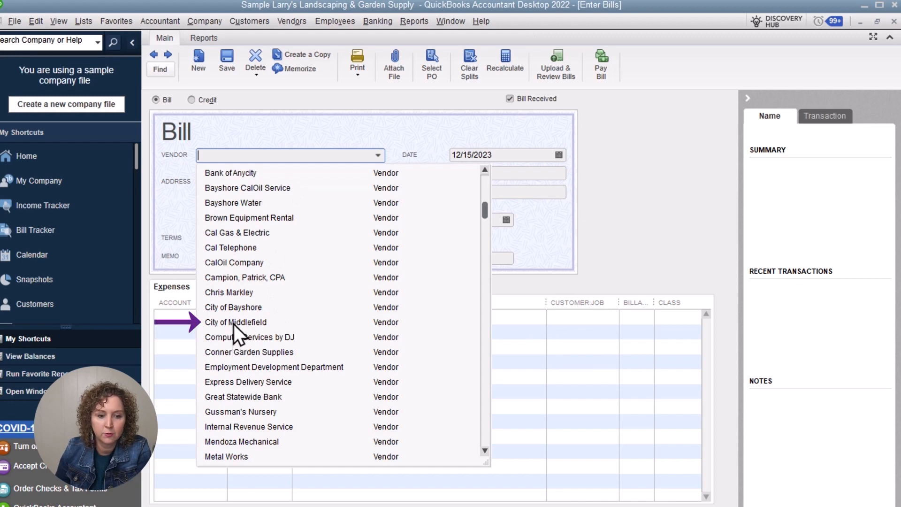
{"action": "left_click", "coordinate": [234, 322]}
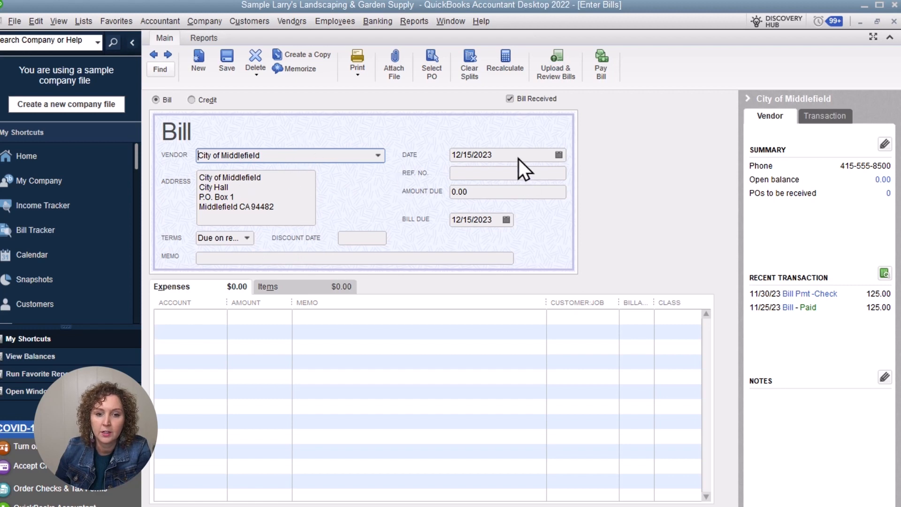
Step: Enter reference number 1456789 and a 100.00 amount due on the bill
{"action": "left_click", "coordinate": [507, 172]}
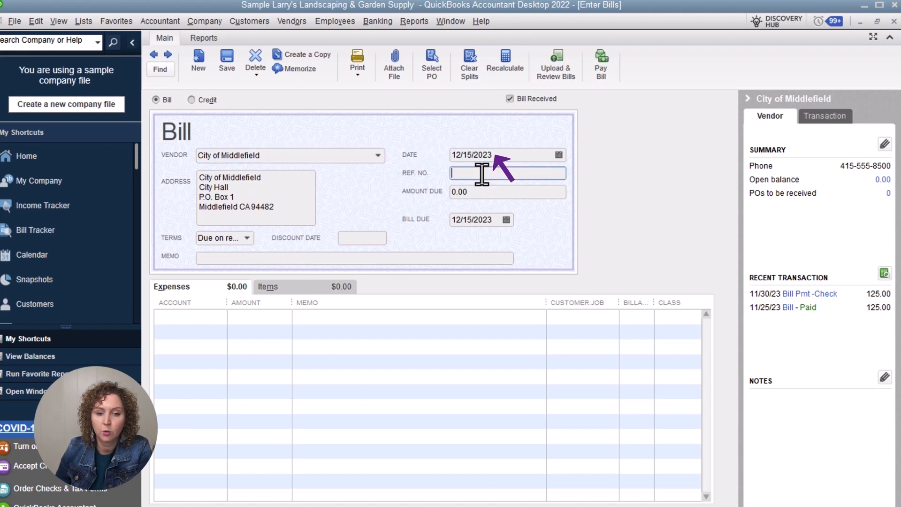
{"action": "type", "text": "1456789"}
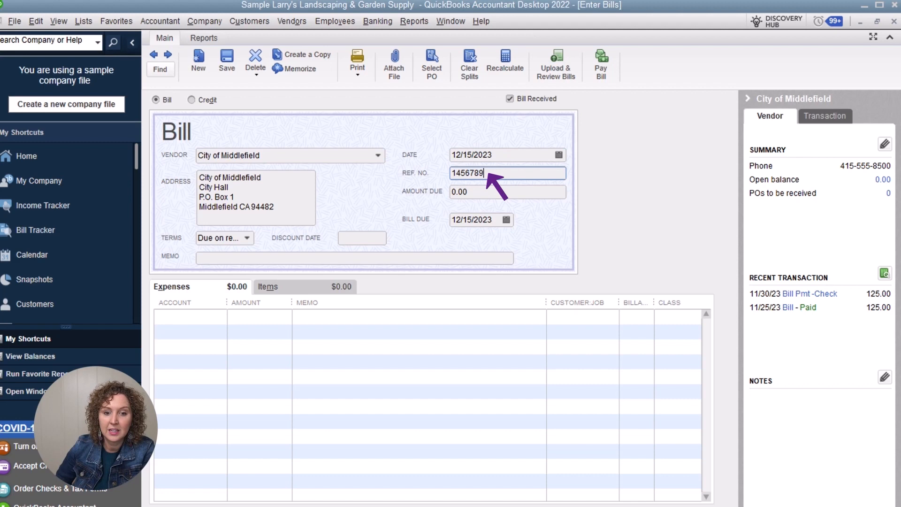
{"action": "mouse_move", "coordinate": [498, 193]}
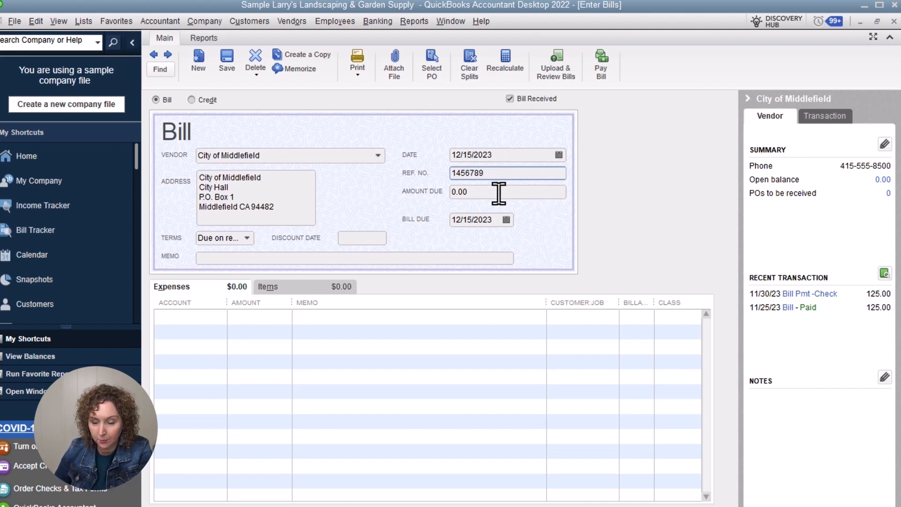
{"action": "type", "text": "100"}
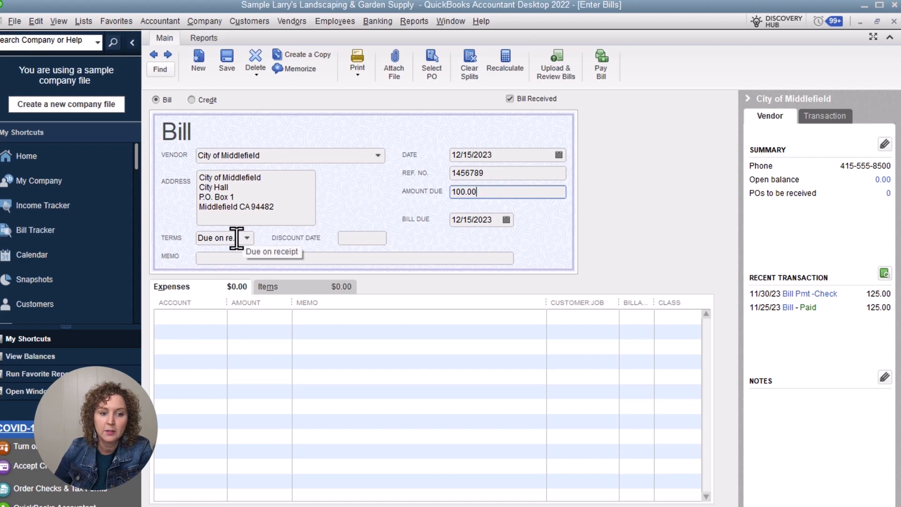
{"action": "left_click", "coordinate": [247, 238]}
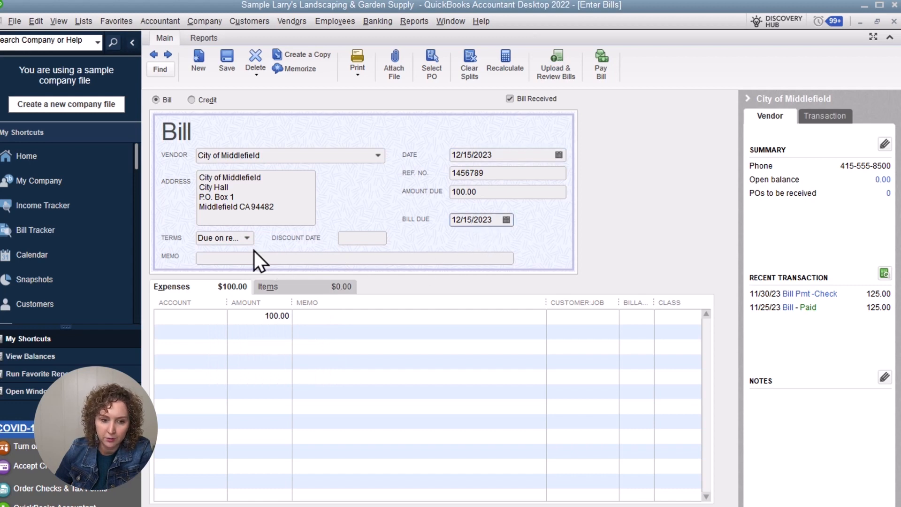
Step: Try terms Net 15, Net 30 and Net 60, then settle on 1% 10 Net 30, due 01/14/2024
{"action": "left_click", "coordinate": [247, 237]}
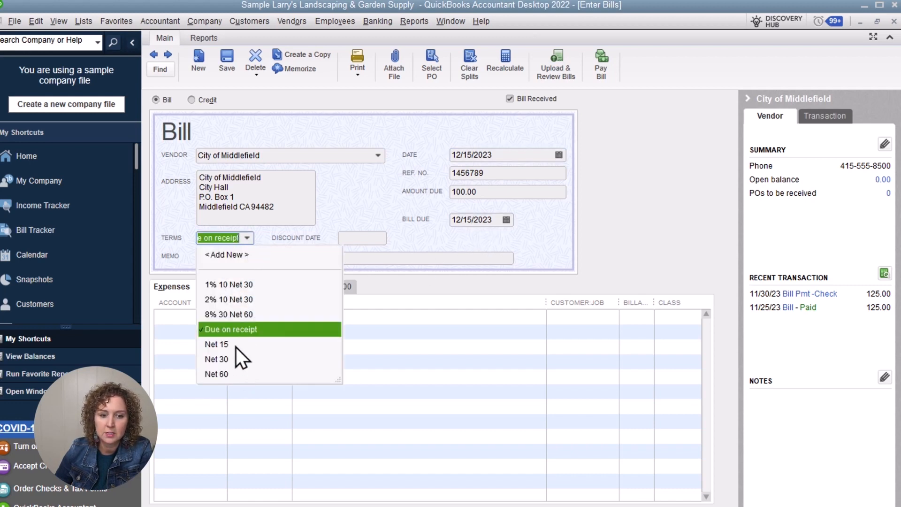
{"action": "left_click", "coordinate": [217, 345]}
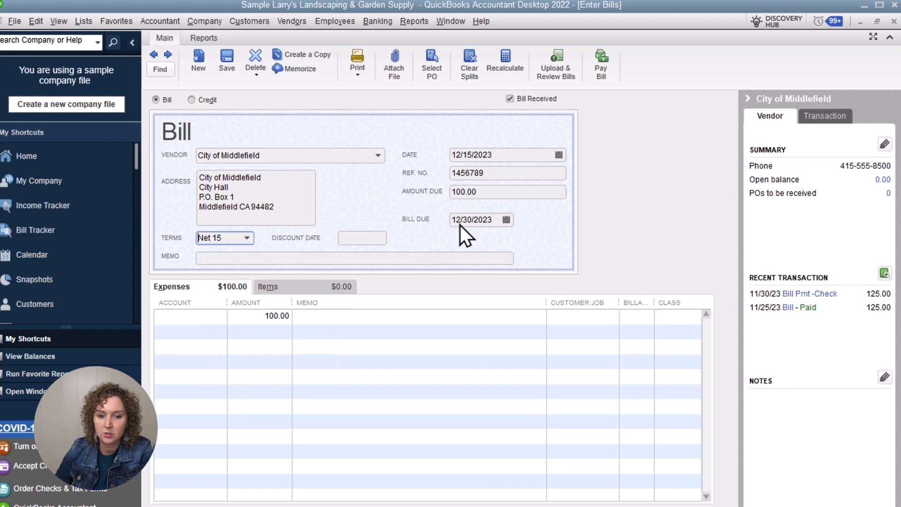
{"action": "left_click", "coordinate": [246, 238]}
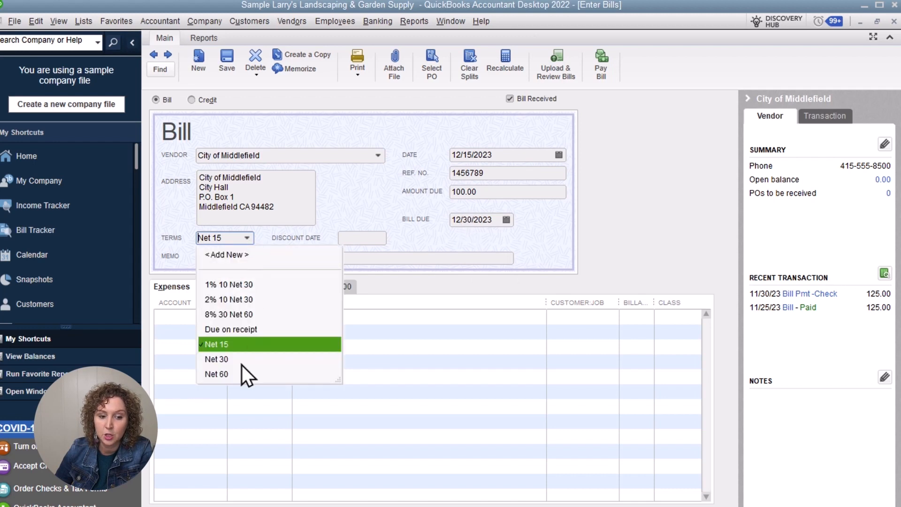
{"action": "left_click", "coordinate": [217, 359]}
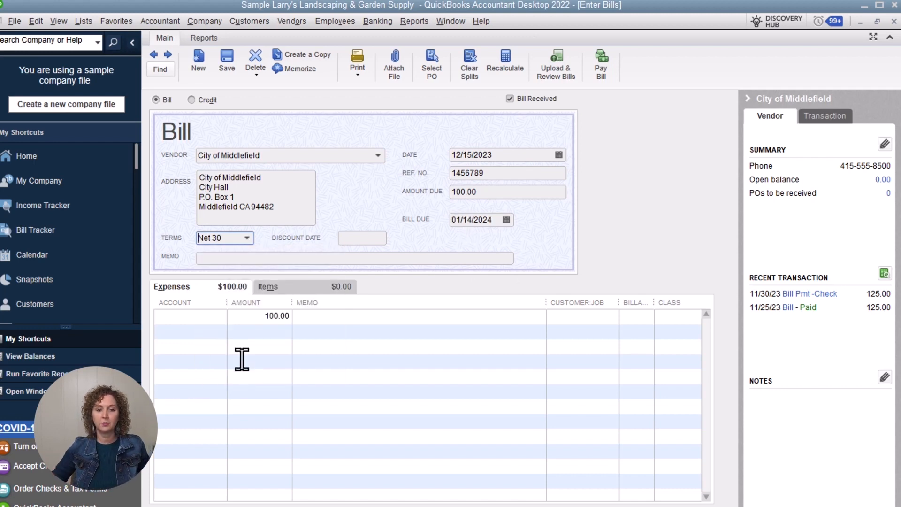
{"action": "left_click", "coordinate": [247, 238]}
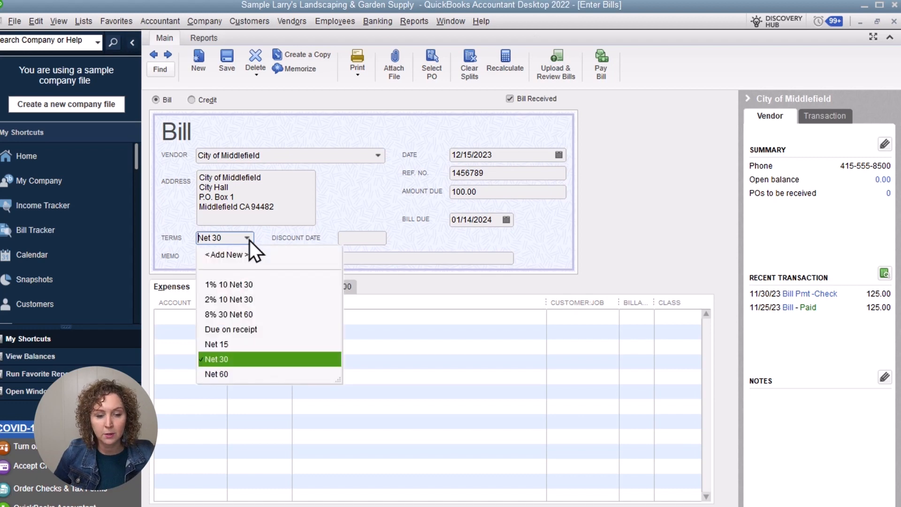
{"action": "left_click", "coordinate": [216, 374]}
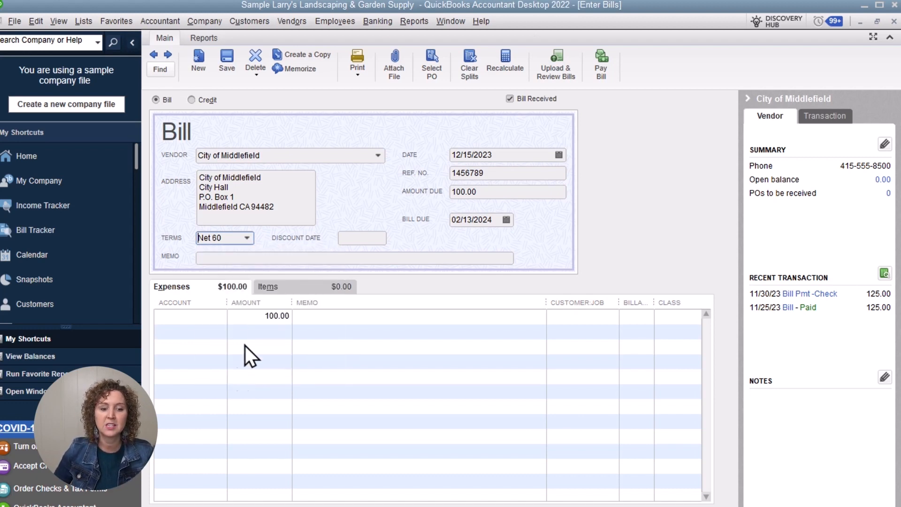
{"action": "left_click", "coordinate": [216, 237]}
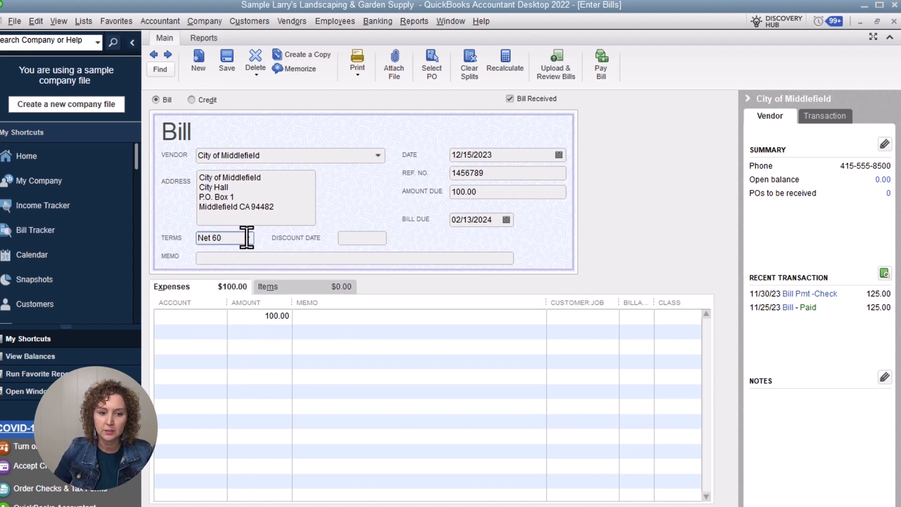
{"action": "left_click", "coordinate": [247, 237]}
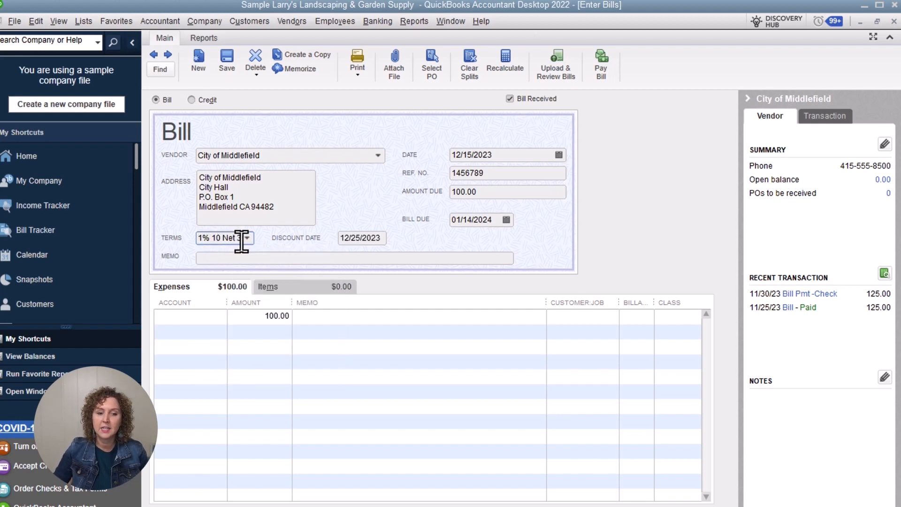
{"action": "mouse_move", "coordinate": [225, 237]}
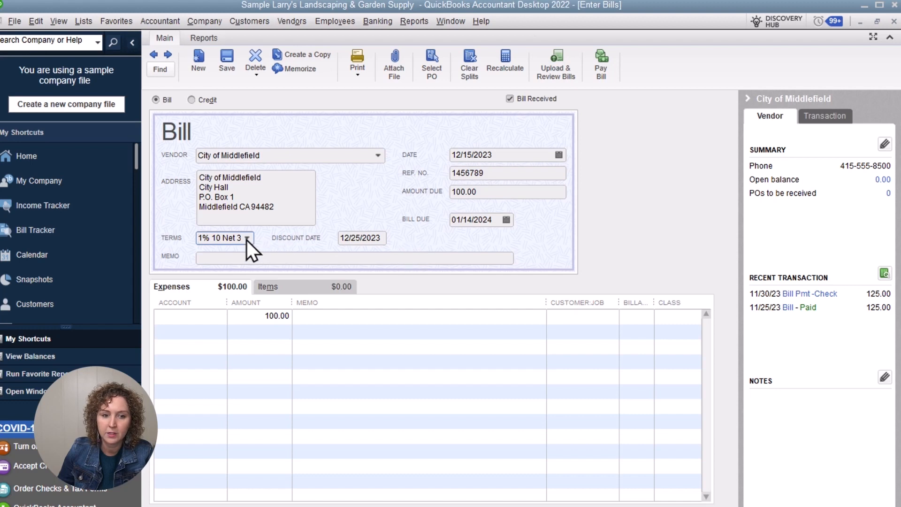
Step: Switch the bill's terms back to Due on receipt, due 12/15/2023
{"action": "left_click", "coordinate": [225, 237]}
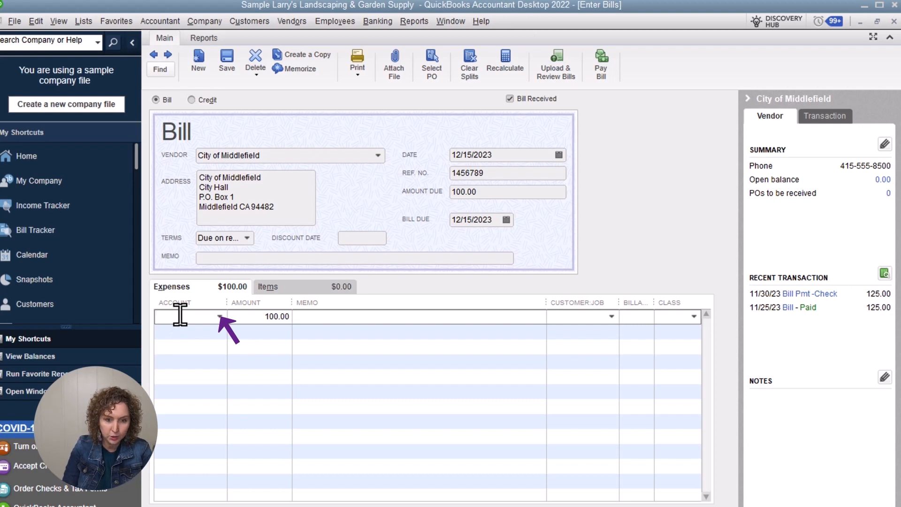
Step: Code the $100.00 expense line to Utilities: Gas and Electric and move to a new expense line
{"action": "left_click", "coordinate": [217, 316]}
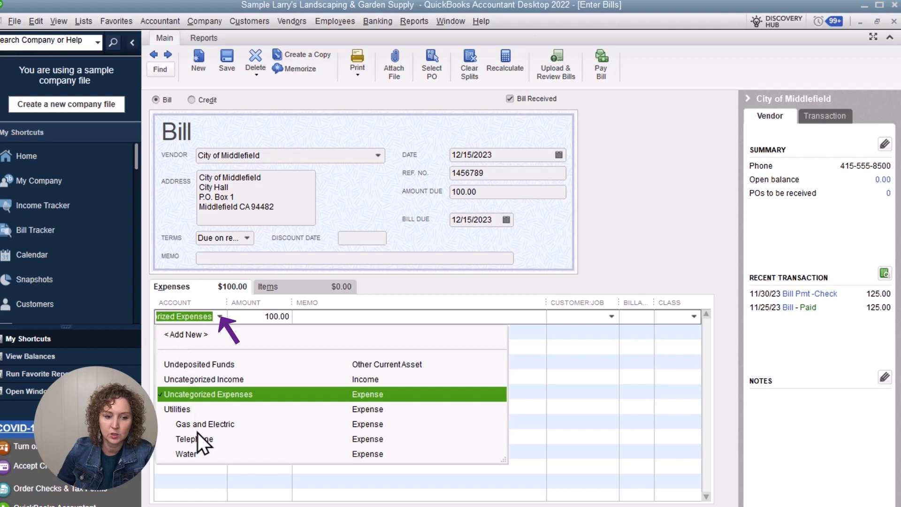
{"action": "left_click", "coordinate": [204, 424]}
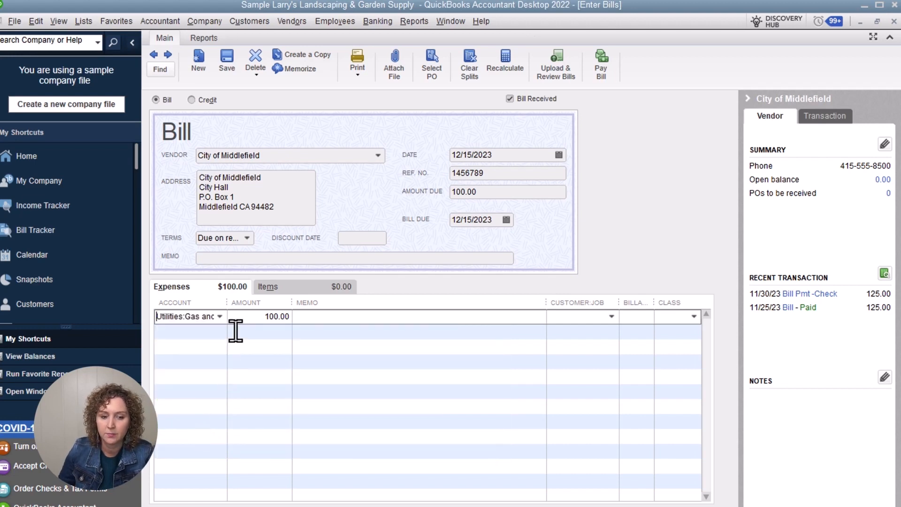
{"action": "left_click", "coordinate": [219, 316]}
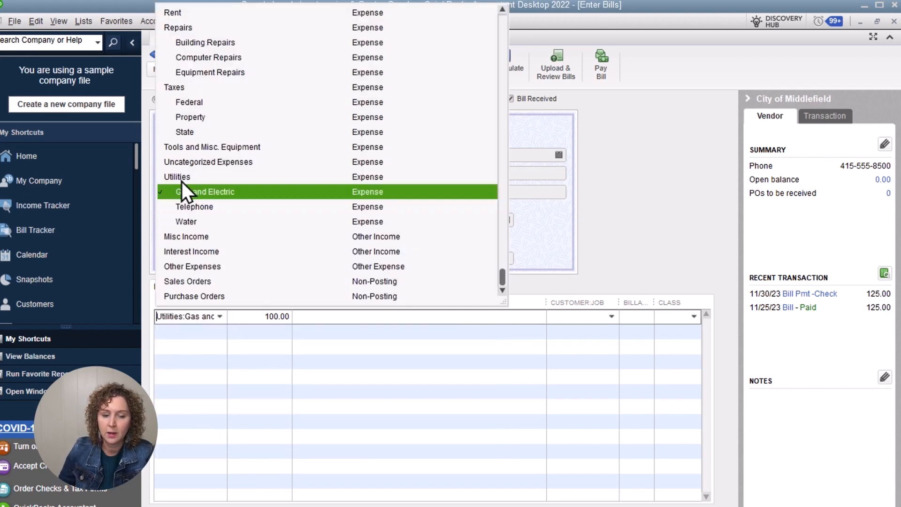
{"action": "mouse_move", "coordinate": [221, 308]}
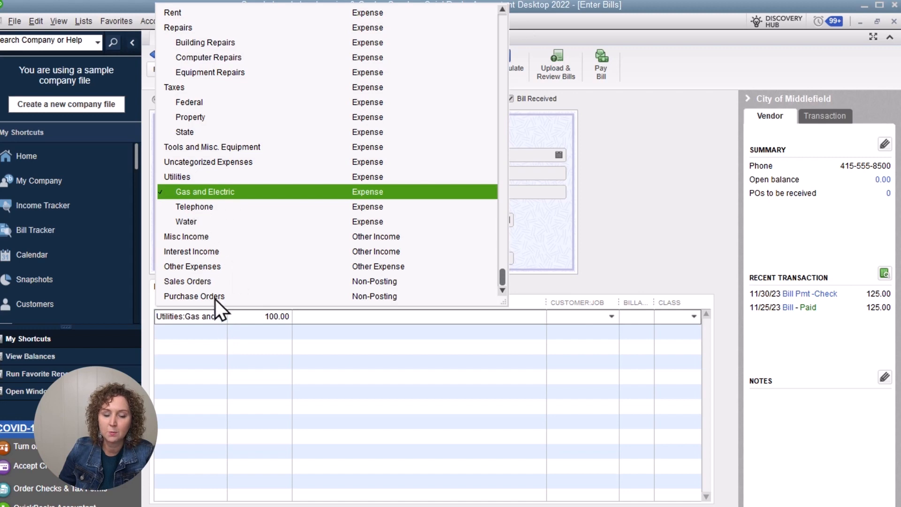
{"action": "left_click", "coordinate": [195, 316]}
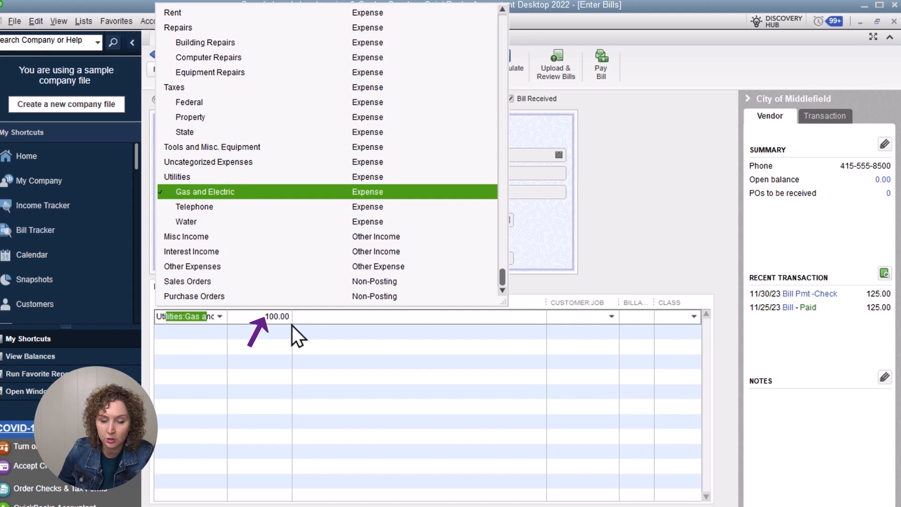
{"action": "left_click", "coordinate": [205, 192]}
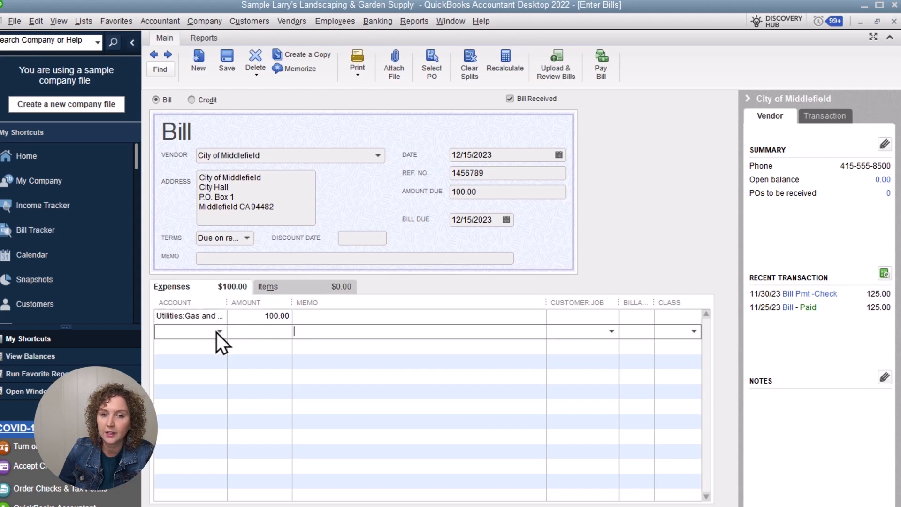
Step: Charge the second expense line to Utilities: Water with an amount, raising expenses above the $100 due
{"action": "left_click", "coordinate": [217, 331]}
{"action": "type", "text": "Ut"}
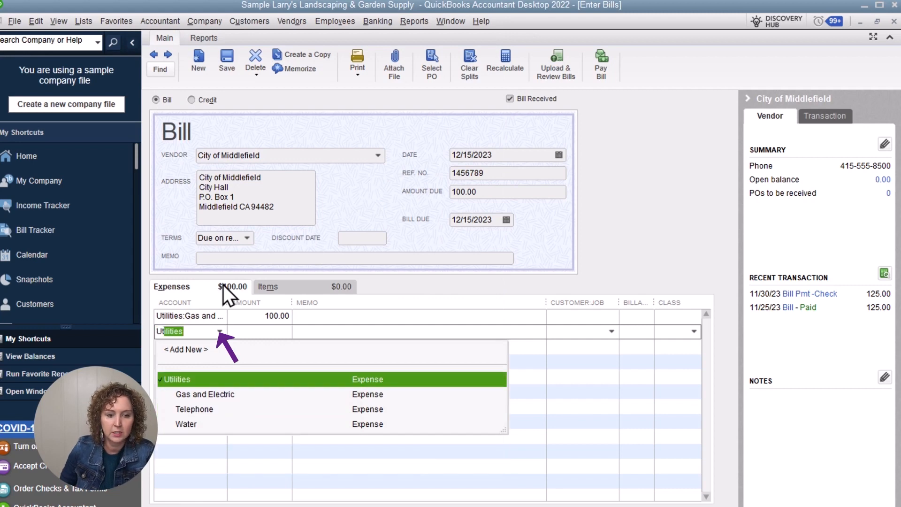
{"action": "left_click", "coordinate": [186, 424]}
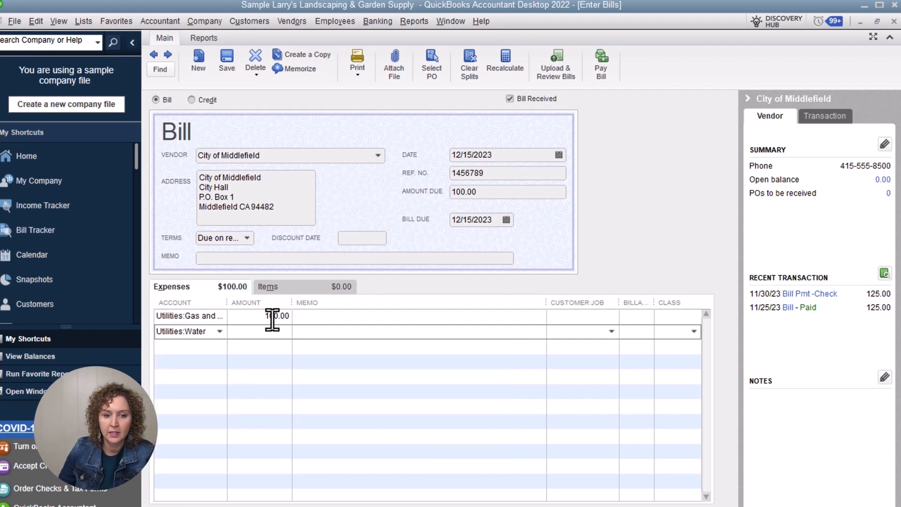
{"action": "type", "text": "75"}
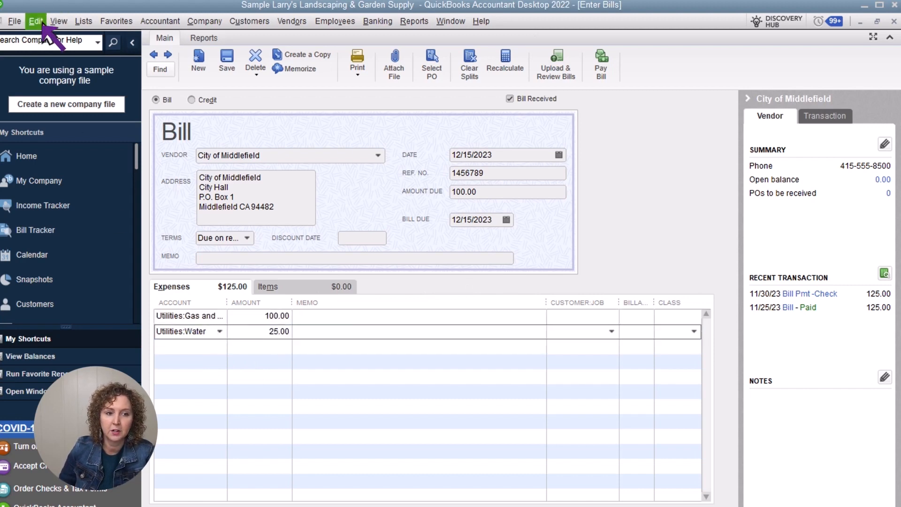
Step: Delete the Water expense line via Edit > Delete Line so expenses total $100.00 again
{"action": "left_click", "coordinate": [36, 21]}
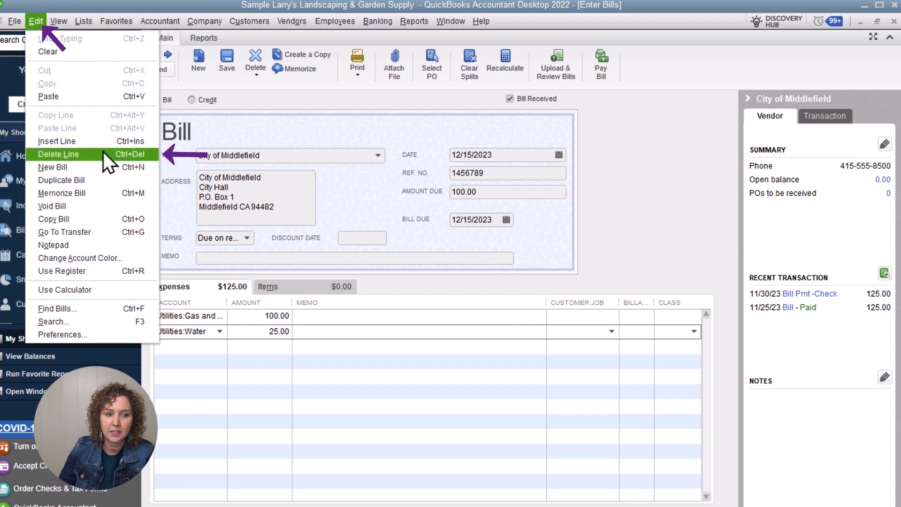
{"action": "left_click", "coordinate": [57, 154]}
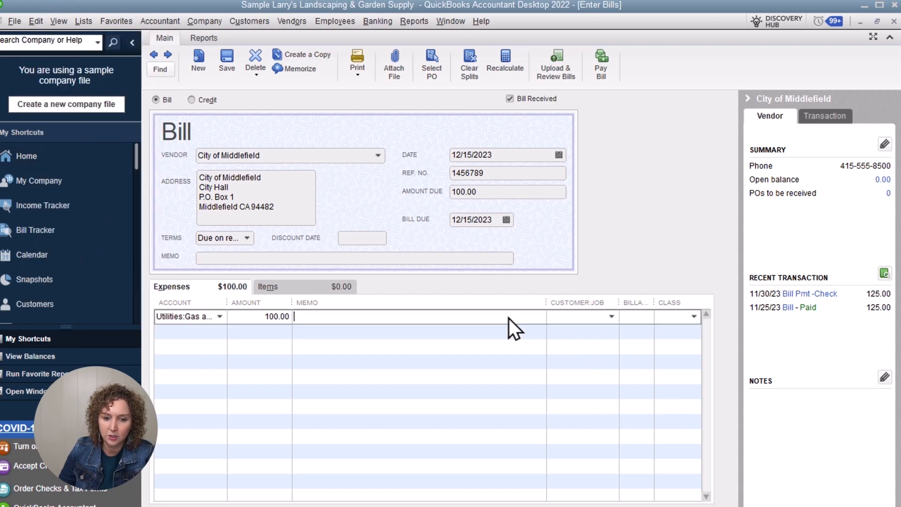
{"action": "mouse_move", "coordinate": [508, 316]}
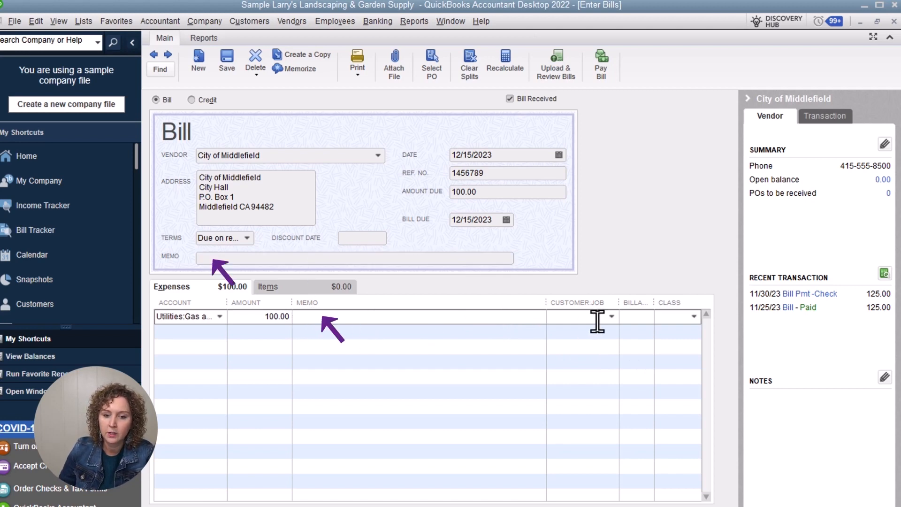
{"action": "mouse_move", "coordinate": [620, 328]}
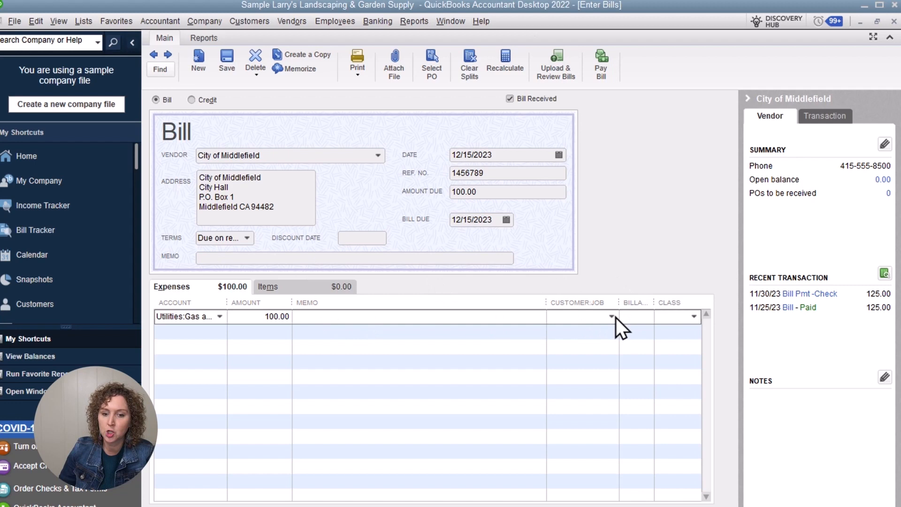
{"action": "left_click", "coordinate": [611, 317]}
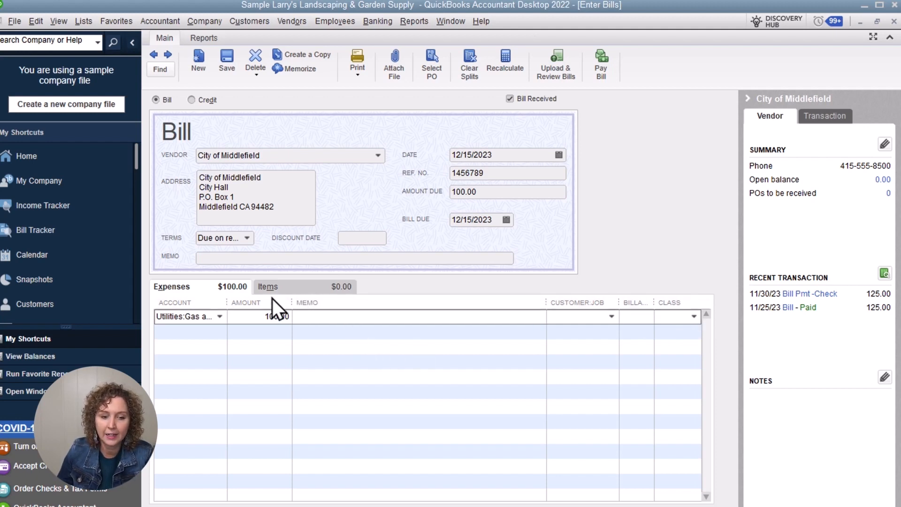
{"action": "left_click", "coordinate": [268, 287]}
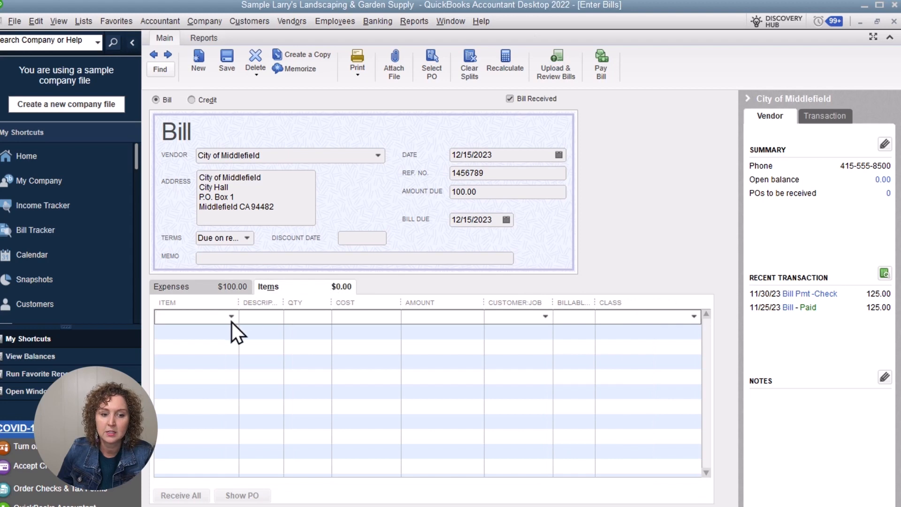
{"action": "left_click", "coordinate": [235, 316]}
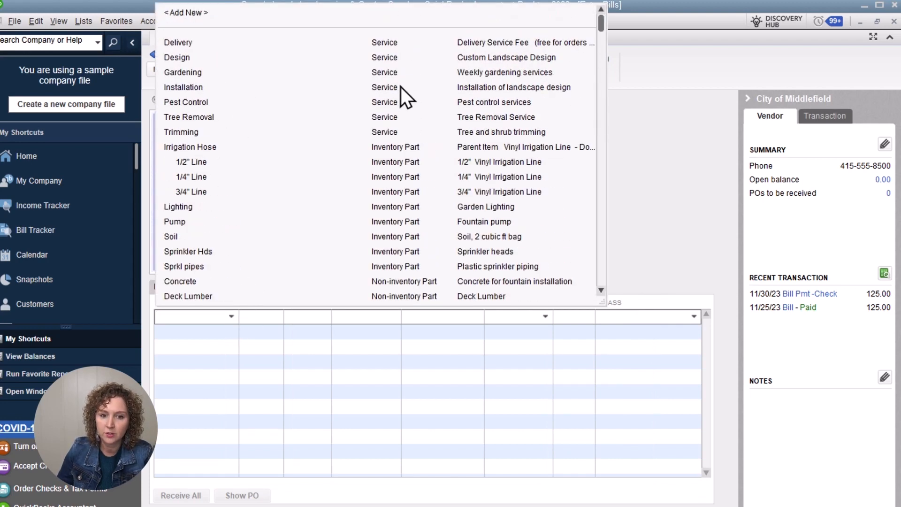
{"action": "mouse_move", "coordinate": [411, 249]}
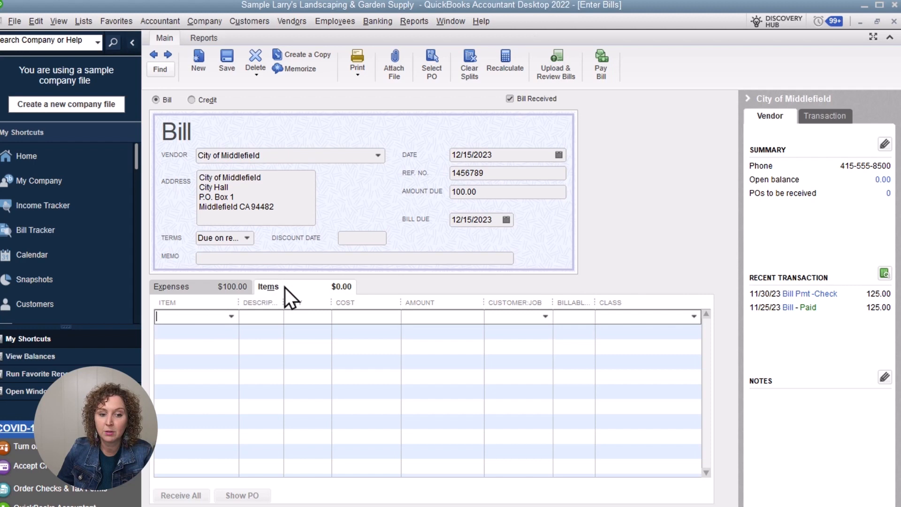
{"action": "left_click", "coordinate": [171, 287]}
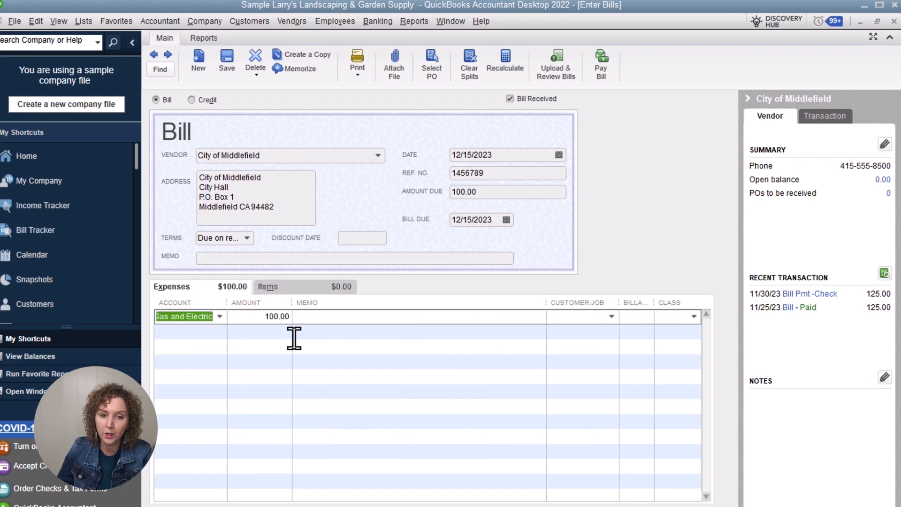
{"action": "left_click", "coordinate": [268, 288]}
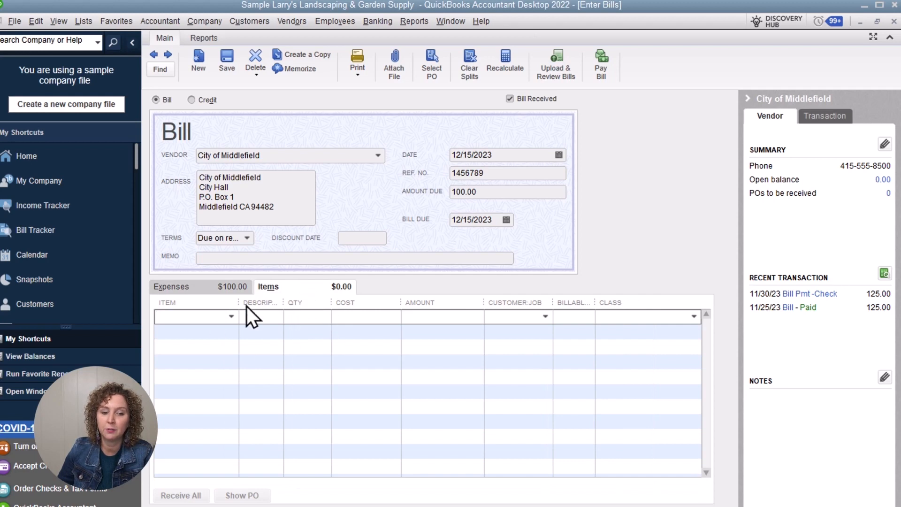
{"action": "mouse_move", "coordinate": [274, 317]}
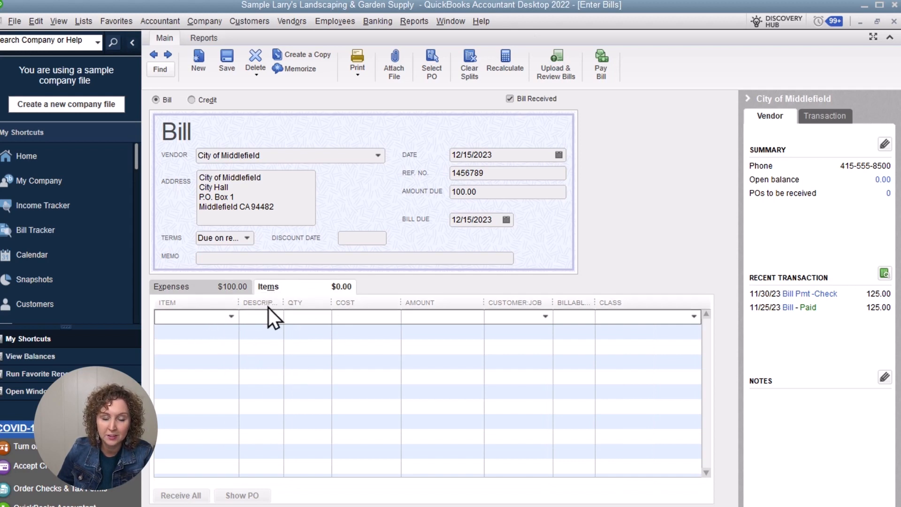
{"action": "left_click", "coordinate": [190, 317]}
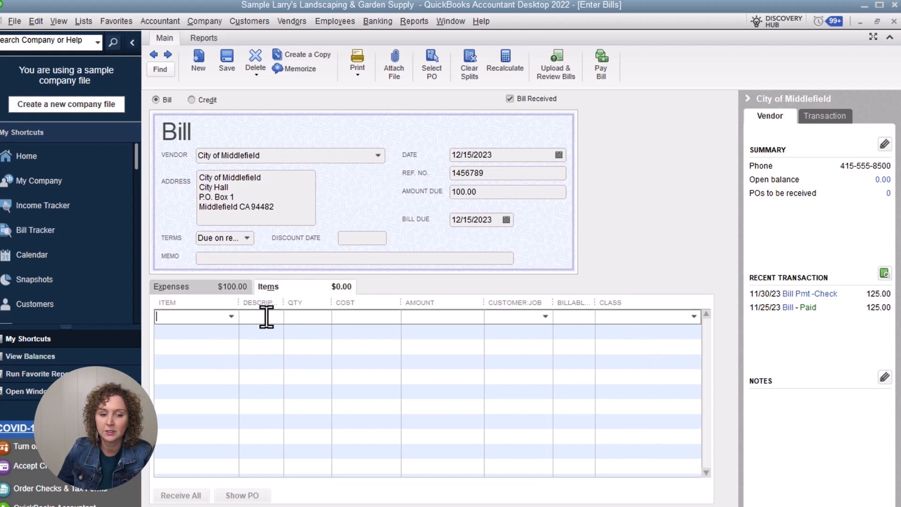
{"action": "mouse_move", "coordinate": [343, 365]}
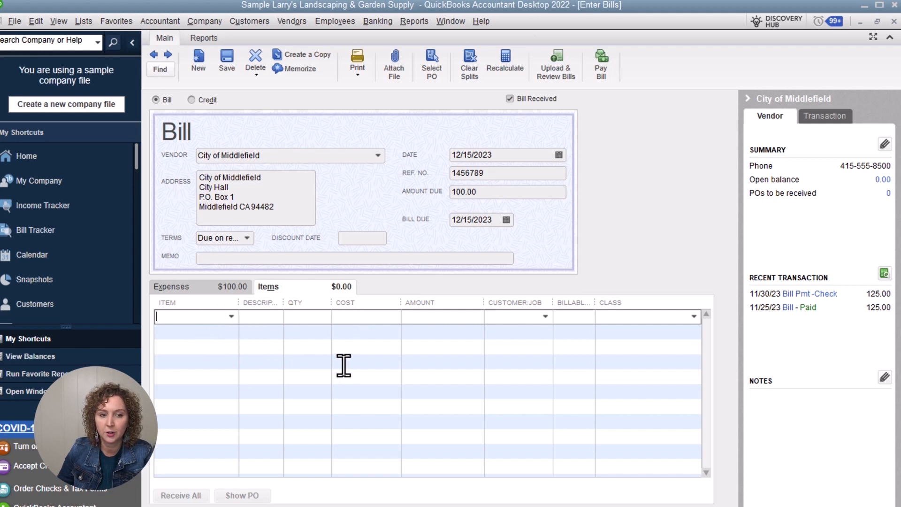
{"action": "mouse_move", "coordinate": [365, 385]}
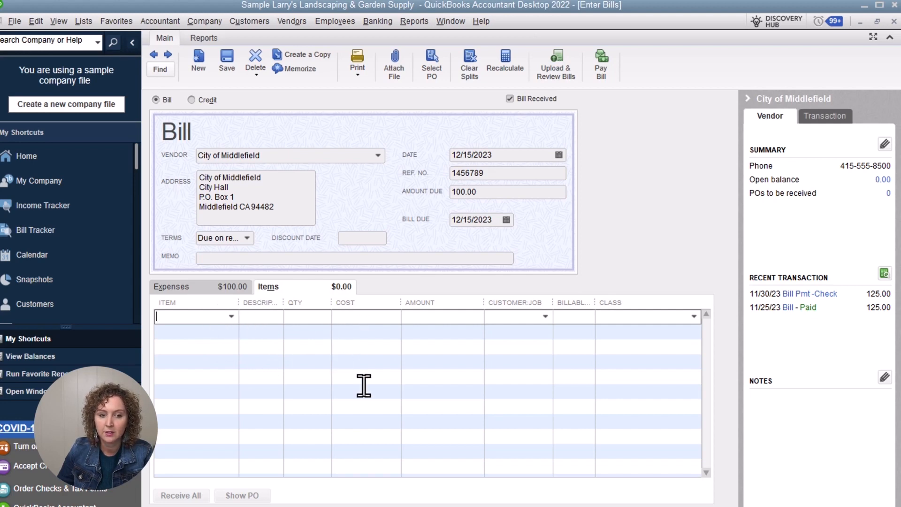
{"action": "left_click", "coordinate": [171, 288]}
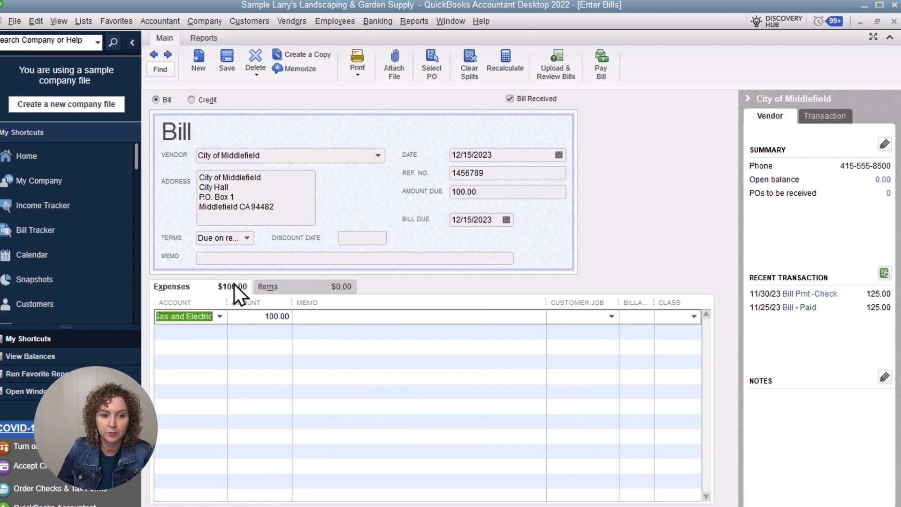
{"action": "mouse_move", "coordinate": [449, 72]}
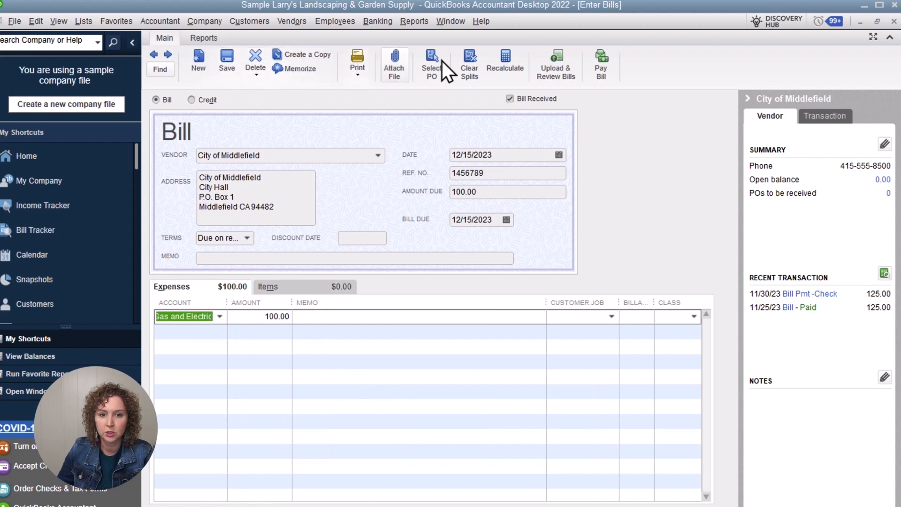
{"action": "mouse_move", "coordinate": [196, 130]}
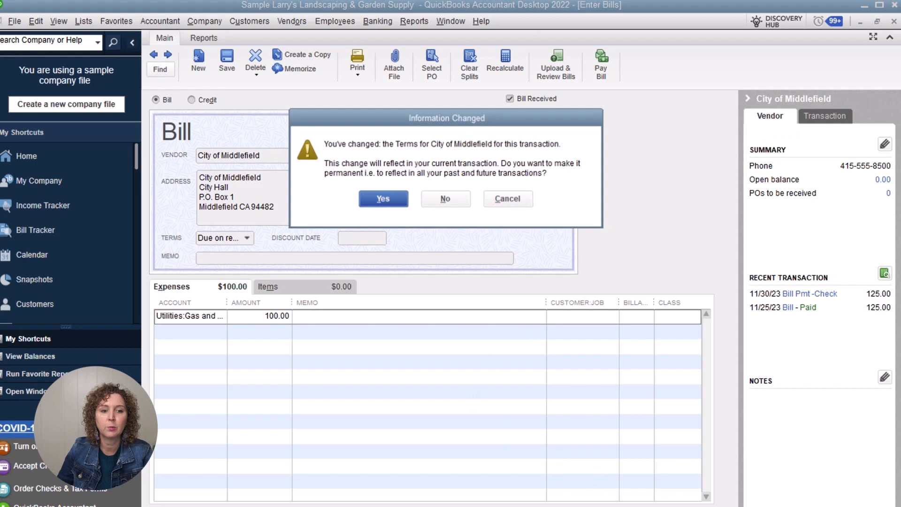
{"action": "mouse_move", "coordinate": [409, 293]}
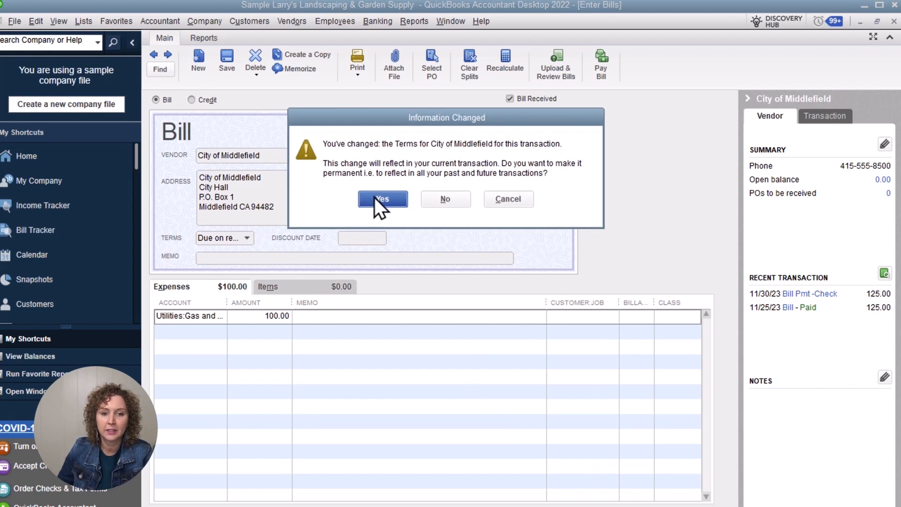
Step: Confirm Yes in the Information Changed dialog, making the terms change permanent for City of Middlefield
{"action": "left_click", "coordinate": [382, 199]}
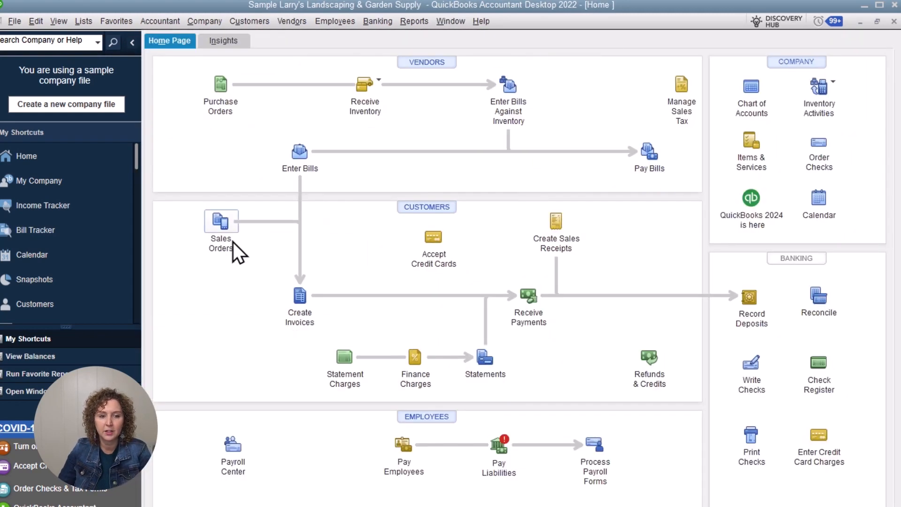
{"action": "mouse_move", "coordinate": [414, 21]}
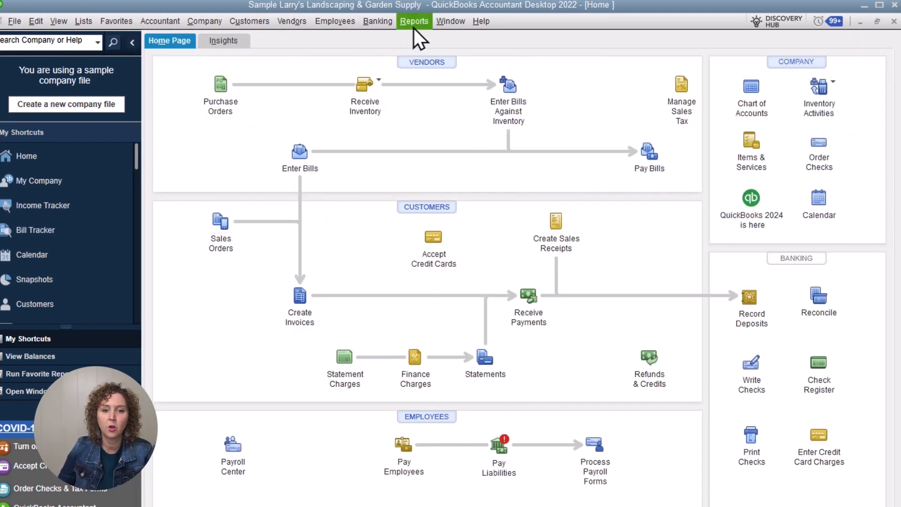
{"action": "left_click", "coordinate": [414, 22]}
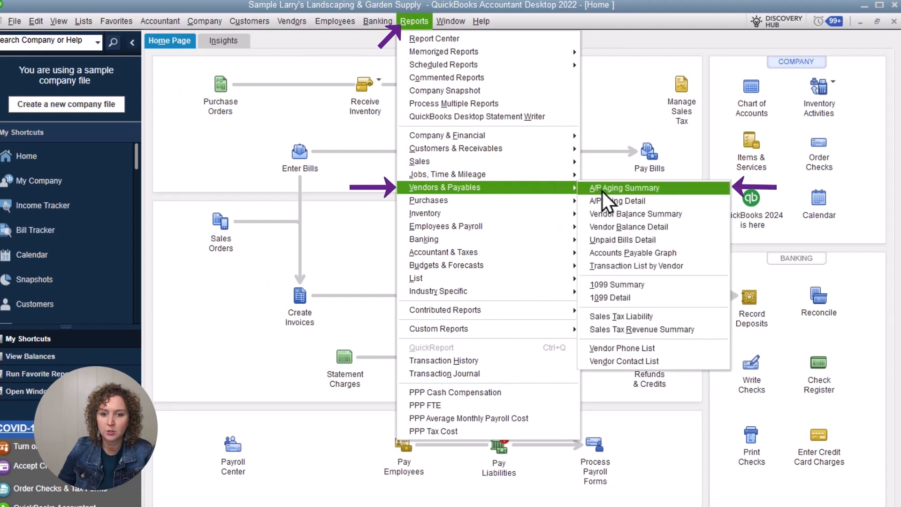
{"action": "left_click", "coordinate": [624, 188]}
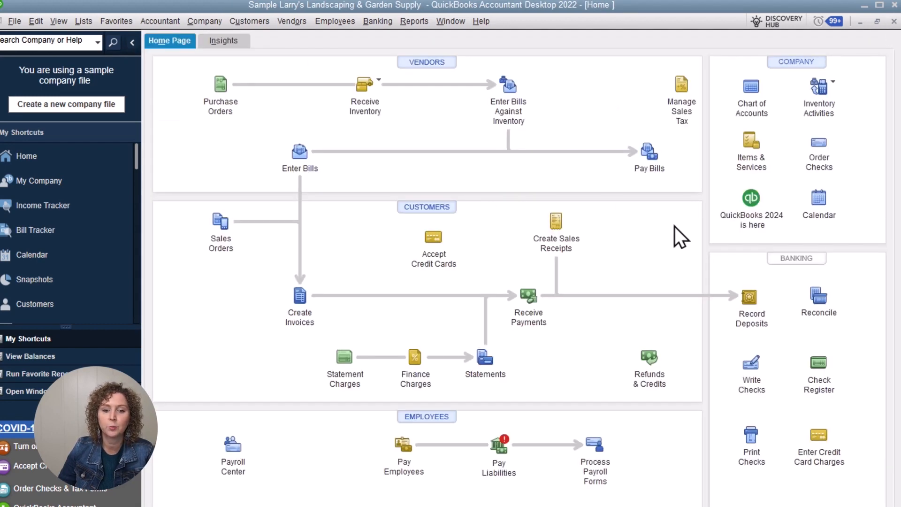
{"action": "mouse_move", "coordinate": [624, 198]}
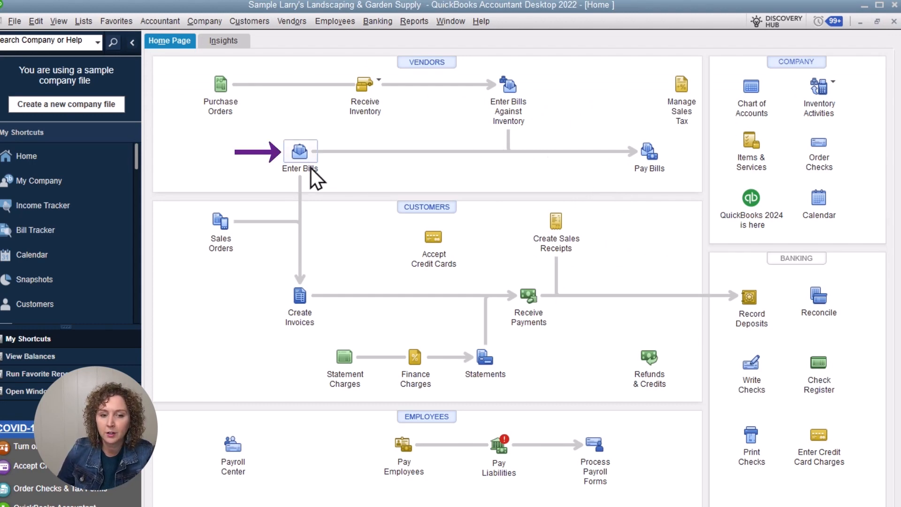
{"action": "mouse_move", "coordinate": [649, 152]}
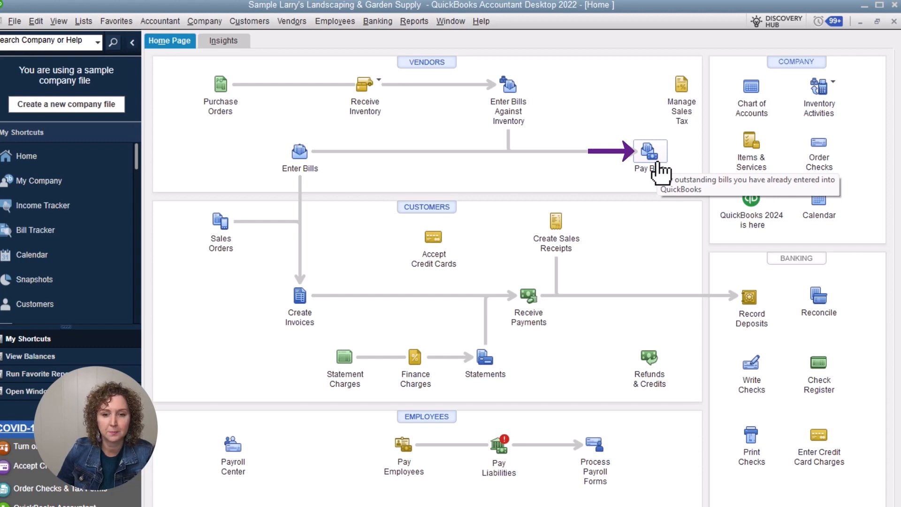
Step: In Pay Bills, check the City of Middlefield bill and set its Amt. To Pay to the full 100.00
{"action": "left_click", "coordinate": [649, 151]}
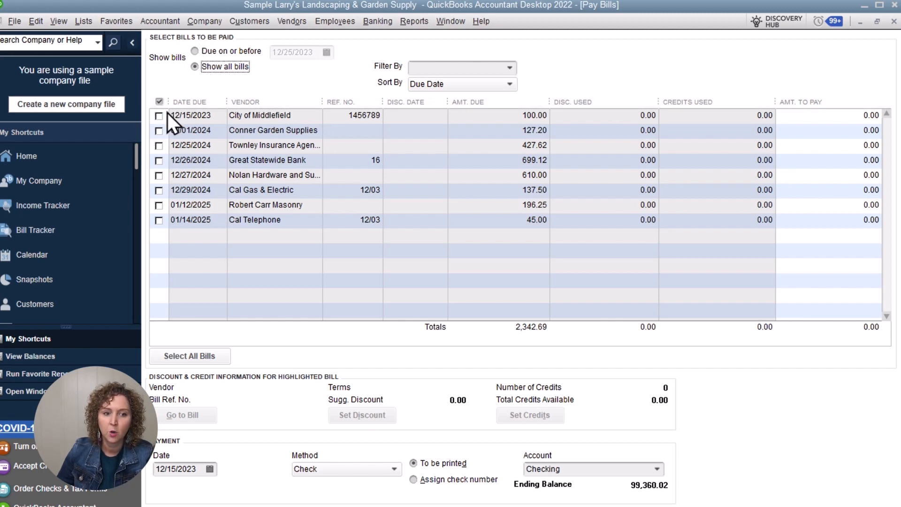
{"action": "left_click", "coordinate": [158, 115]}
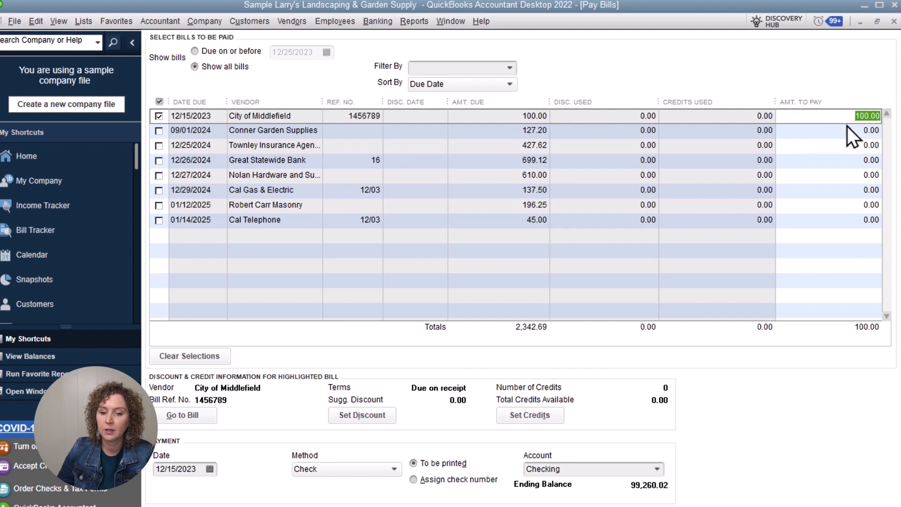
{"action": "mouse_move", "coordinate": [539, 442]}
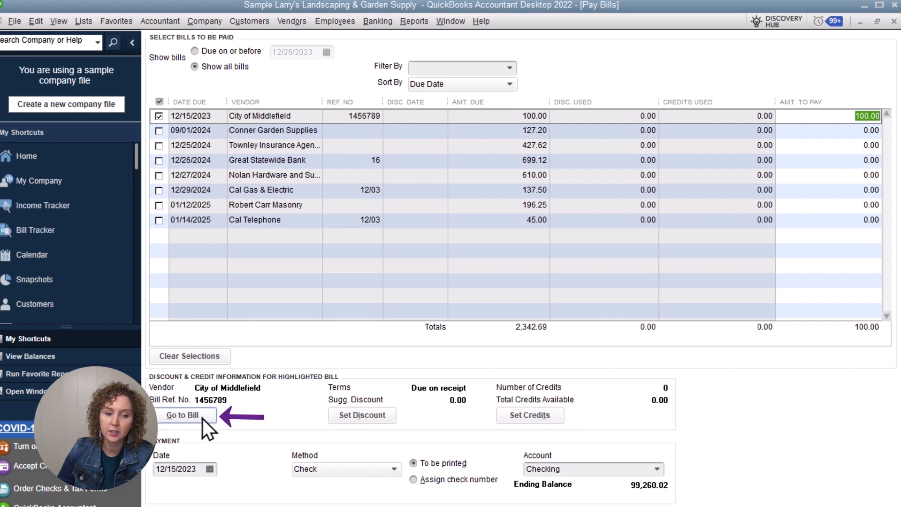
{"action": "left_click", "coordinate": [182, 415]}
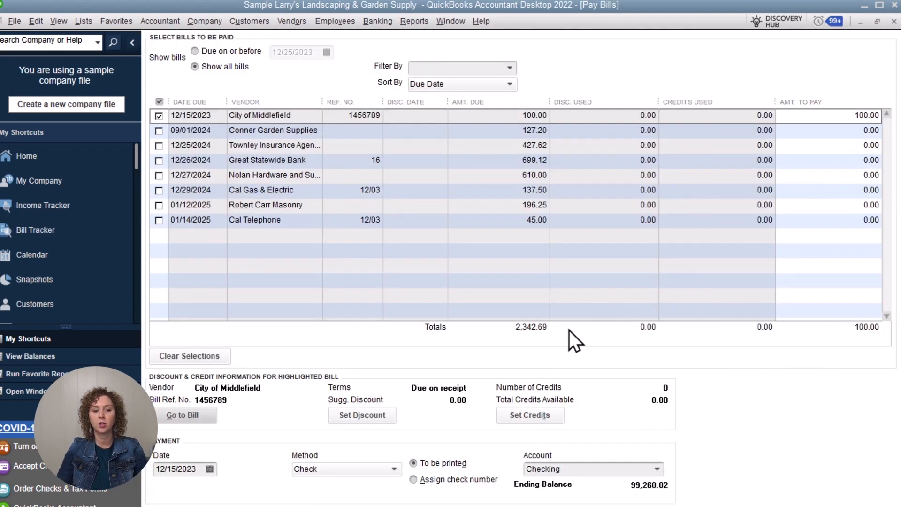
{"action": "mouse_move", "coordinate": [247, 439]}
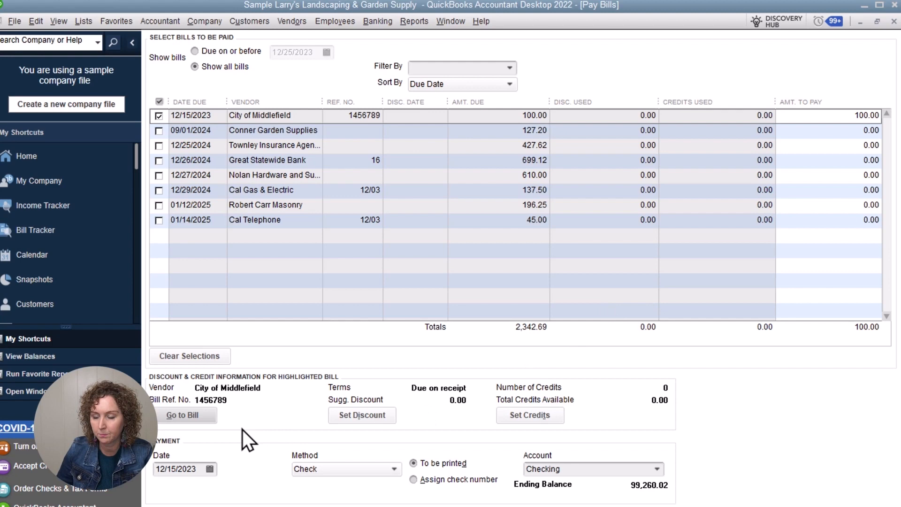
{"action": "left_click", "coordinate": [867, 115]}
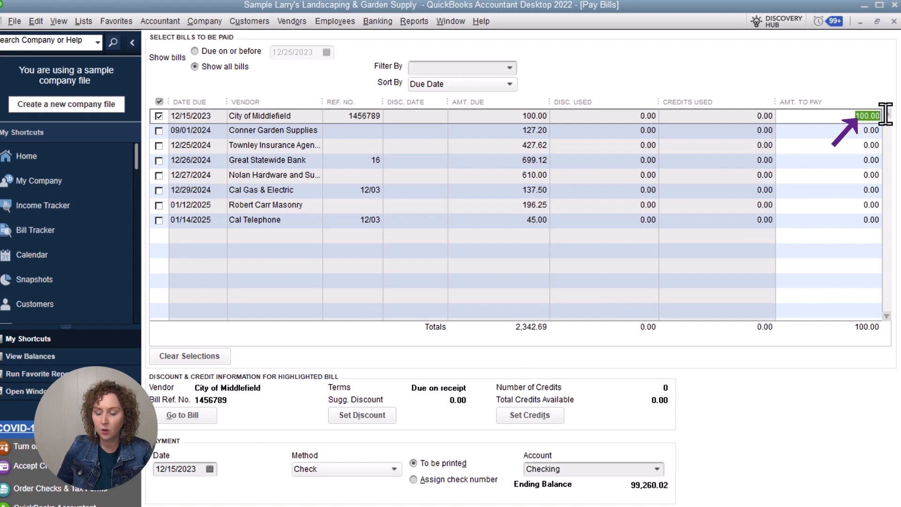
{"action": "type", "text": "50.00"}
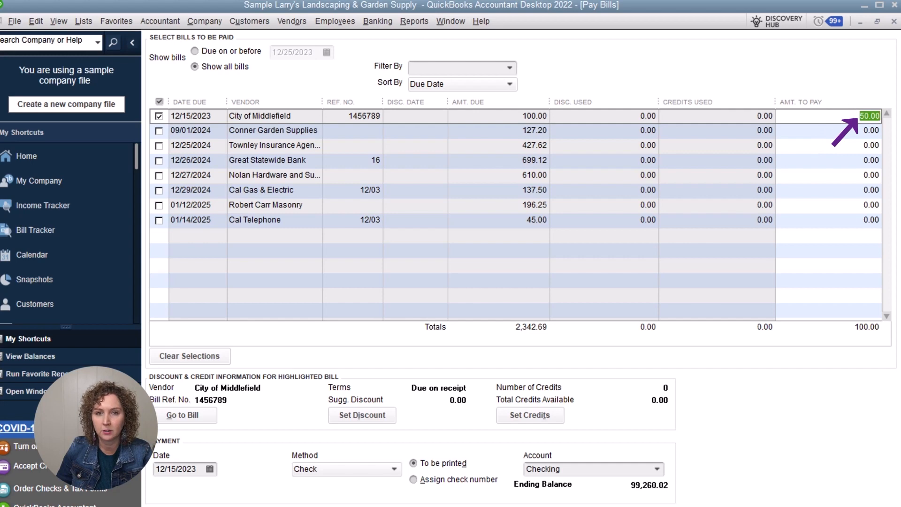
{"action": "type", "text": "100"}
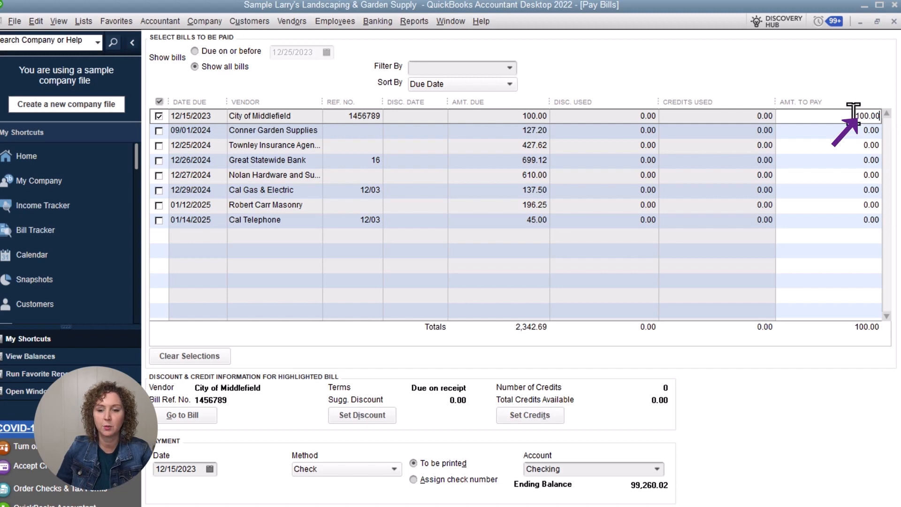
{"action": "mouse_move", "coordinate": [314, 442]}
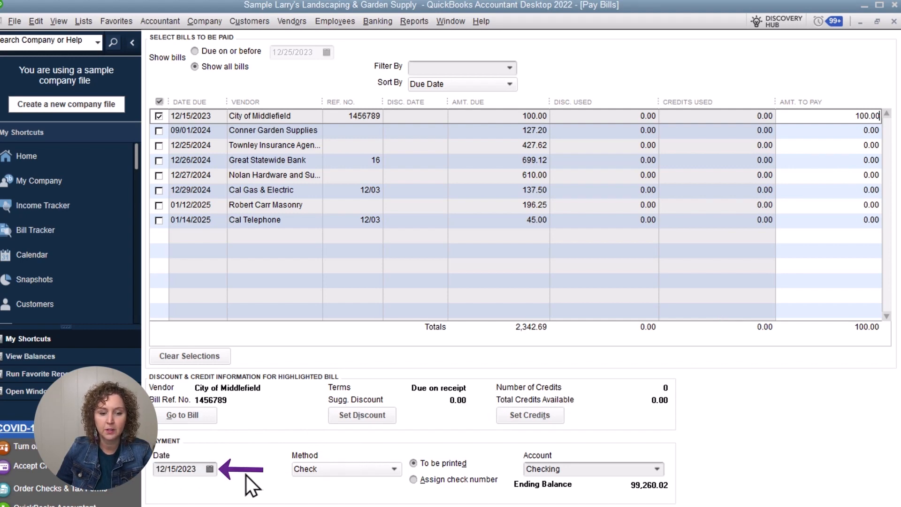
Step: Keep the 12/21/2023 payment date, pay by Check, and choose to assign the check number manually
{"action": "left_click", "coordinate": [209, 470]}
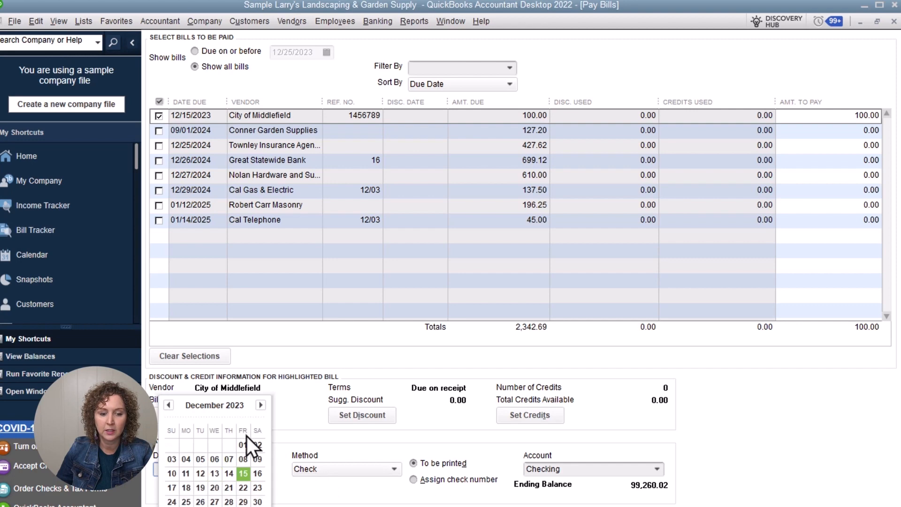
{"action": "left_click", "coordinate": [244, 473]}
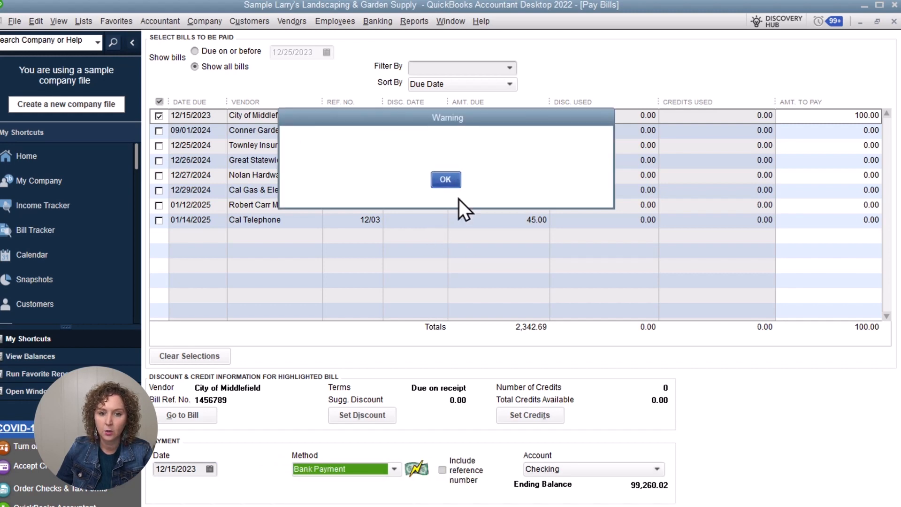
{"action": "left_click", "coordinate": [446, 179]}
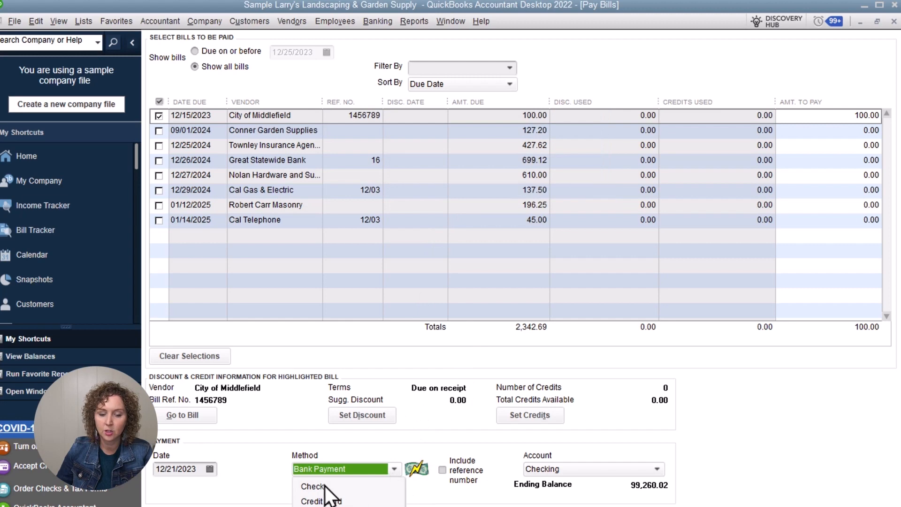
{"action": "left_click", "coordinate": [312, 487]}
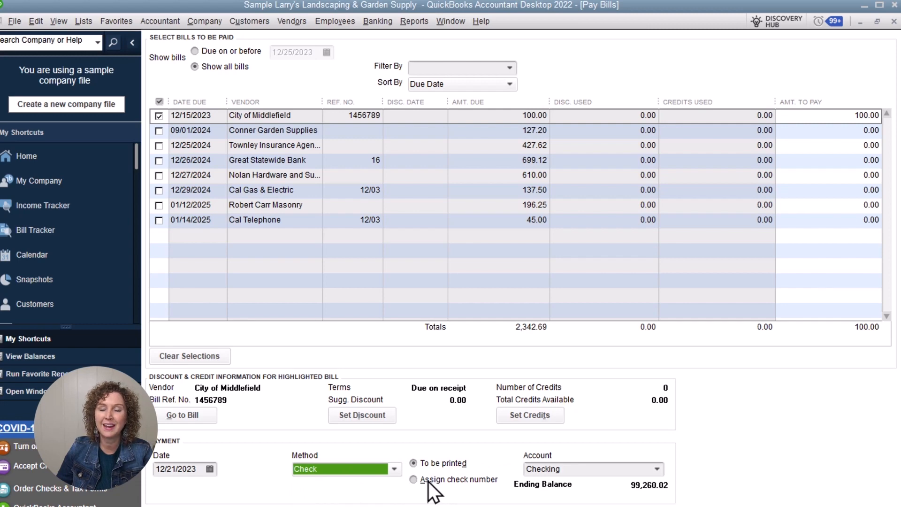
{"action": "mouse_move", "coordinate": [422, 488]}
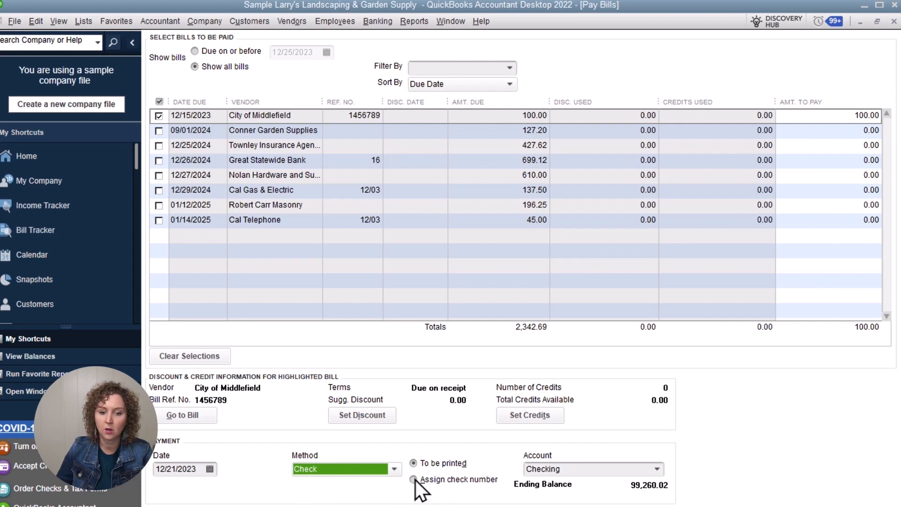
{"action": "left_click", "coordinate": [414, 480]}
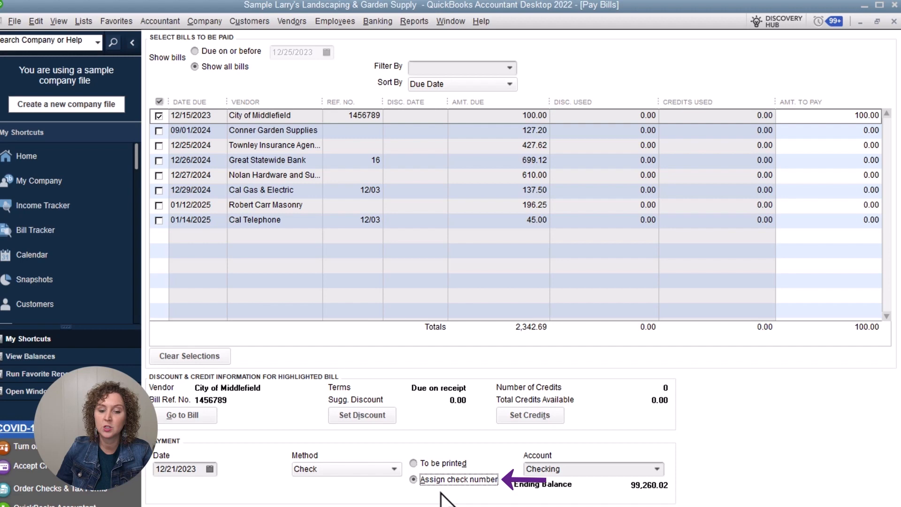
{"action": "mouse_move", "coordinate": [520, 491]}
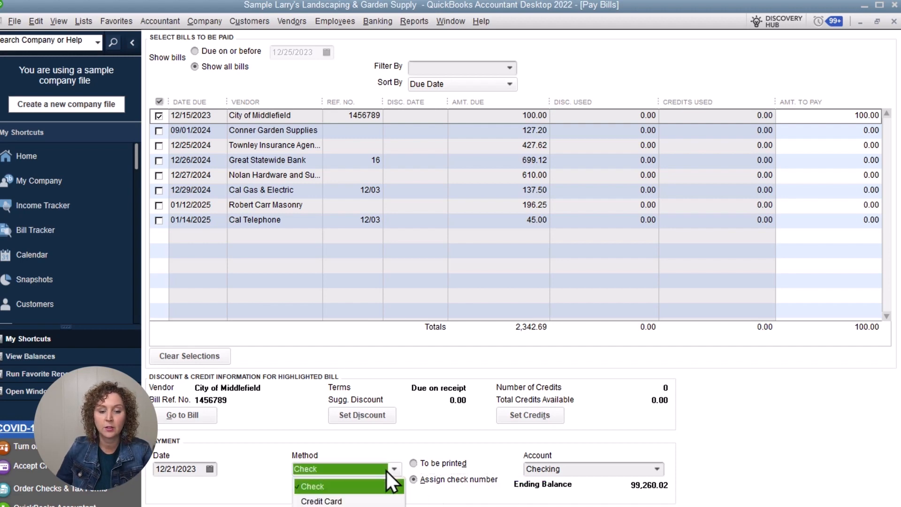
Step: Set the payment method to Credit Card and keep AMEX 1234 as the paying account
{"action": "left_click", "coordinate": [321, 502]}
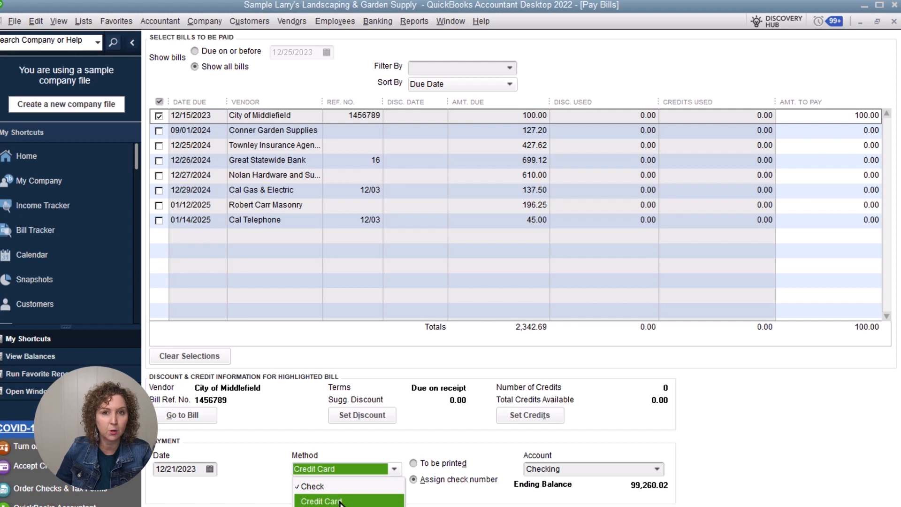
{"action": "left_click", "coordinate": [322, 501]}
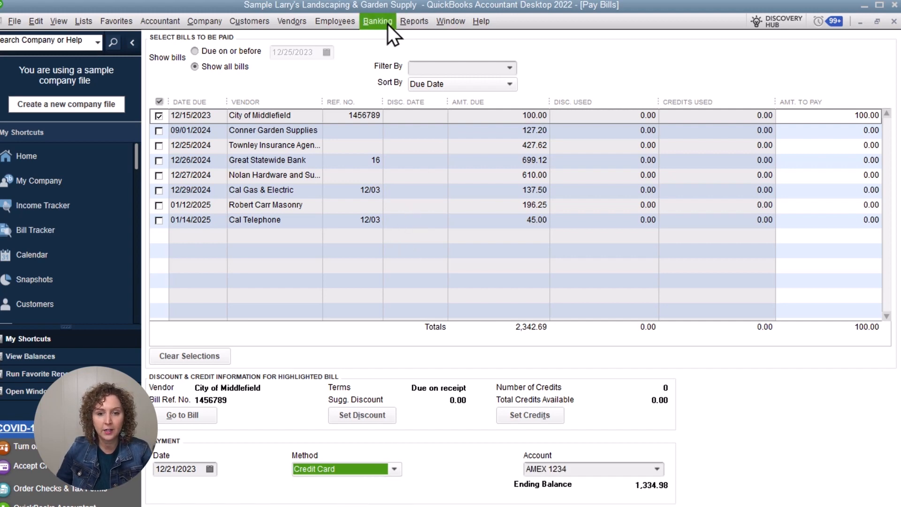
{"action": "left_click", "coordinate": [378, 22]}
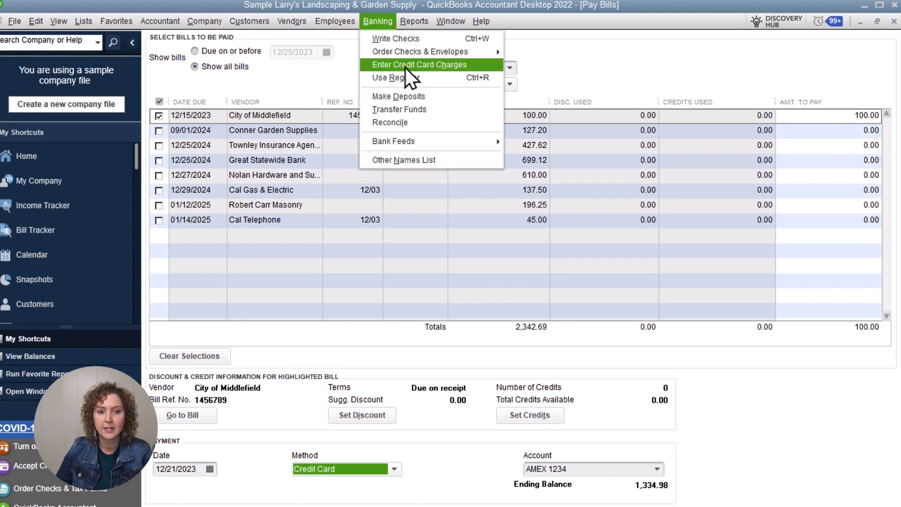
{"action": "mouse_move", "coordinate": [474, 81]}
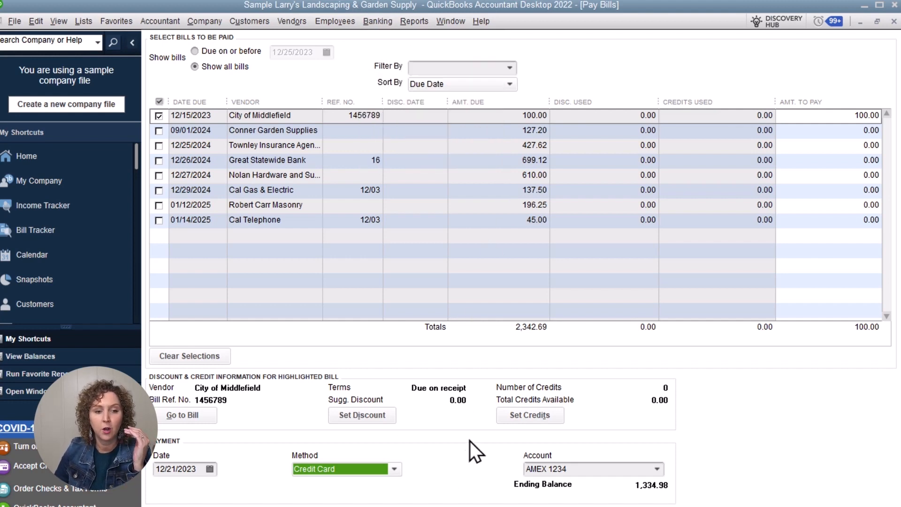
{"action": "mouse_move", "coordinate": [452, 143]}
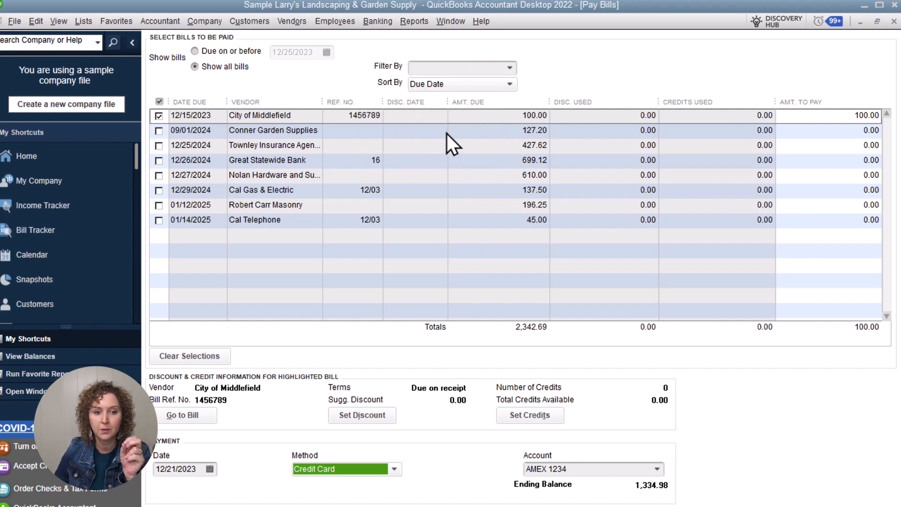
{"action": "left_click", "coordinate": [377, 22]}
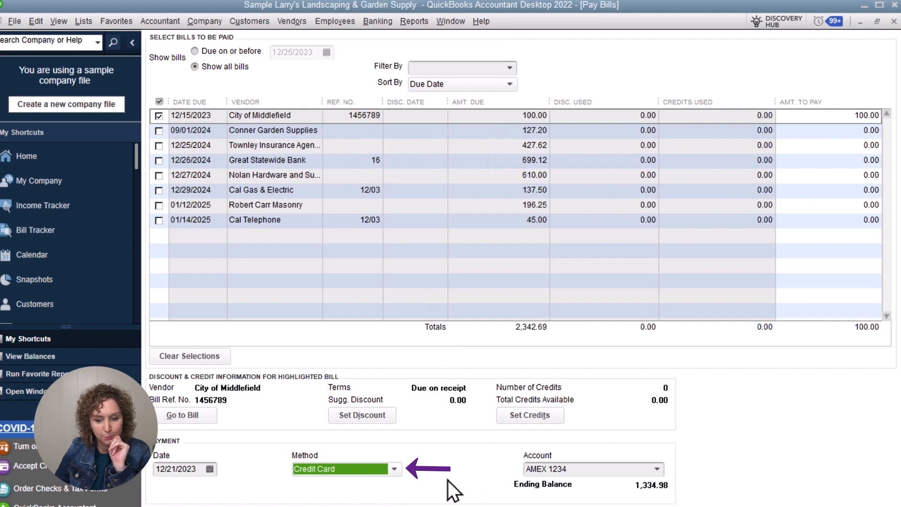
{"action": "left_click", "coordinate": [657, 469]}
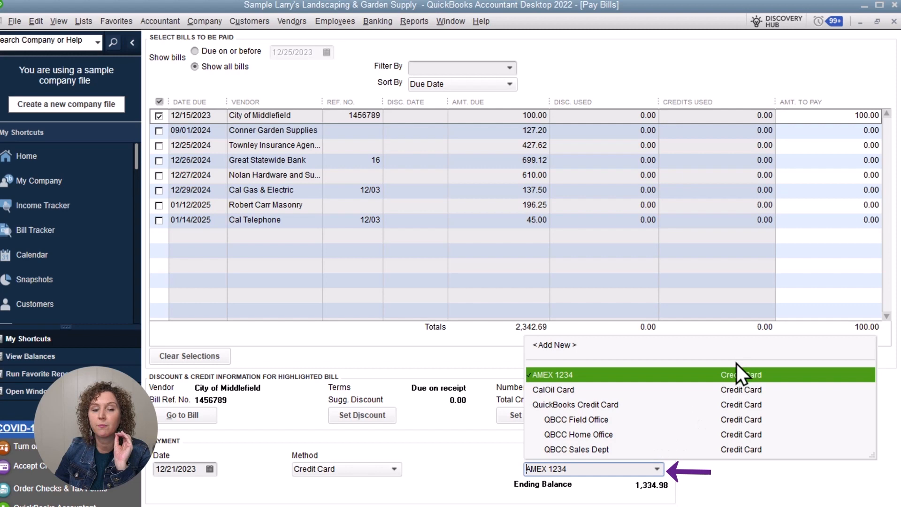
{"action": "mouse_move", "coordinate": [632, 409]}
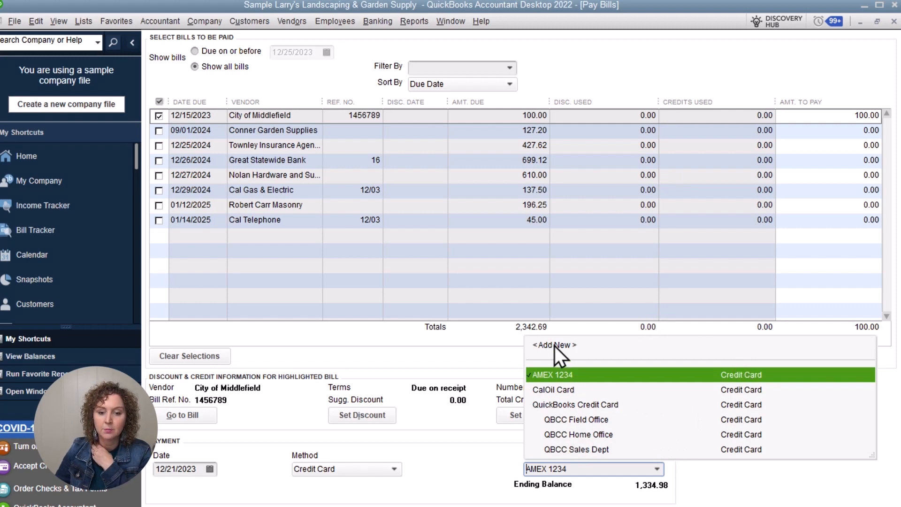
{"action": "left_click", "coordinate": [549, 375]}
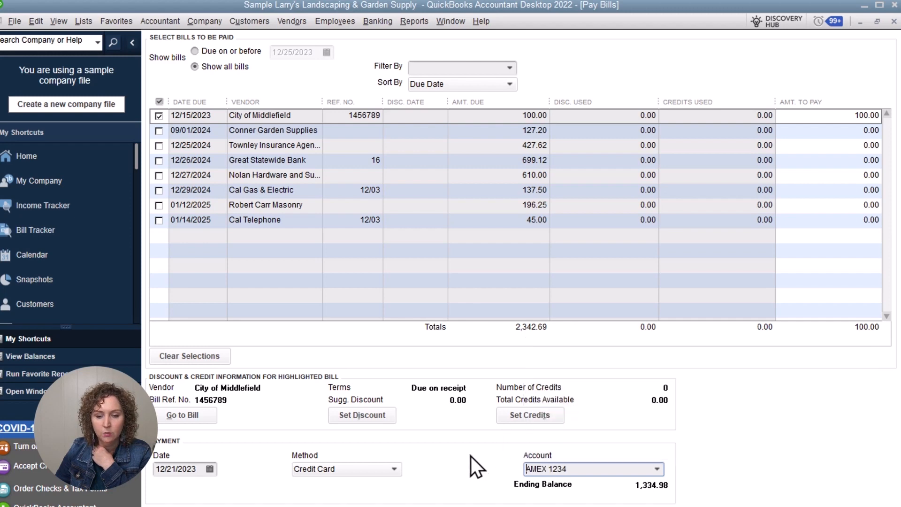
{"action": "mouse_move", "coordinate": [543, 491]}
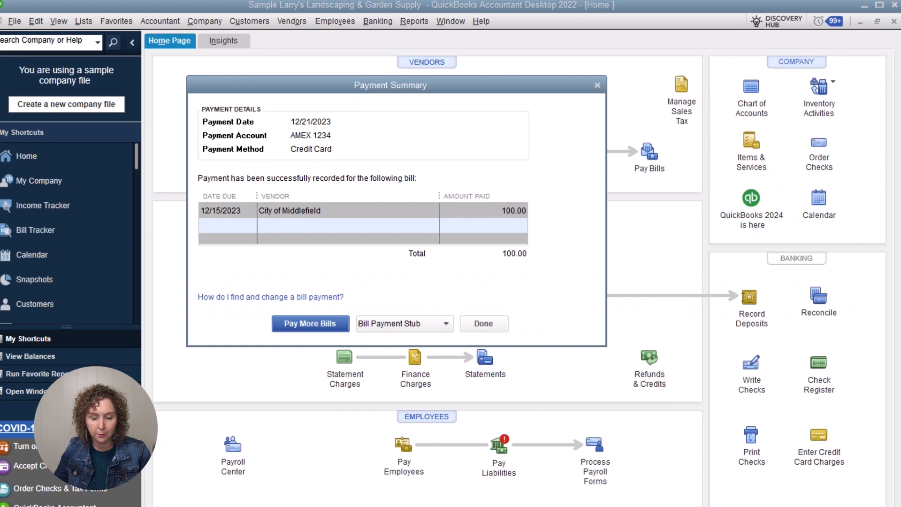
{"action": "mouse_move", "coordinate": [391, 322]}
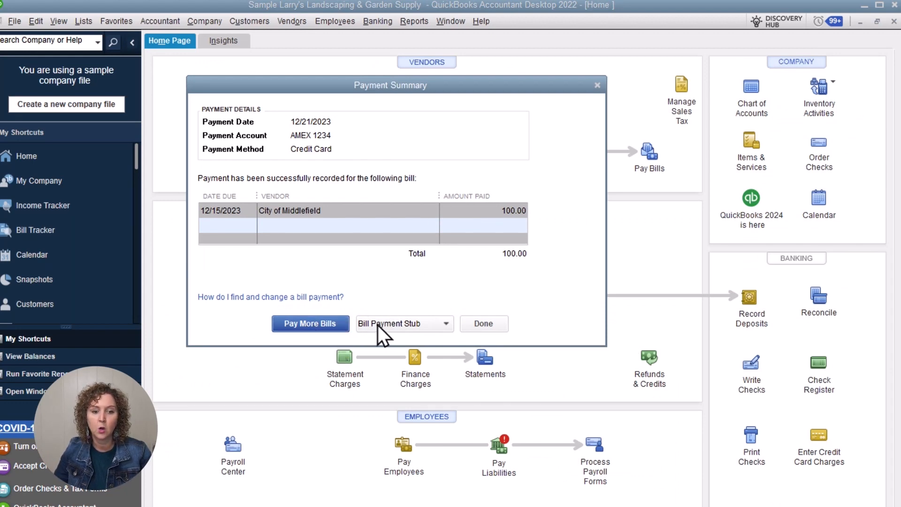
Step: Review the bill payment stub options and finish with Done in the Payment Summary
{"action": "left_click", "coordinate": [446, 323]}
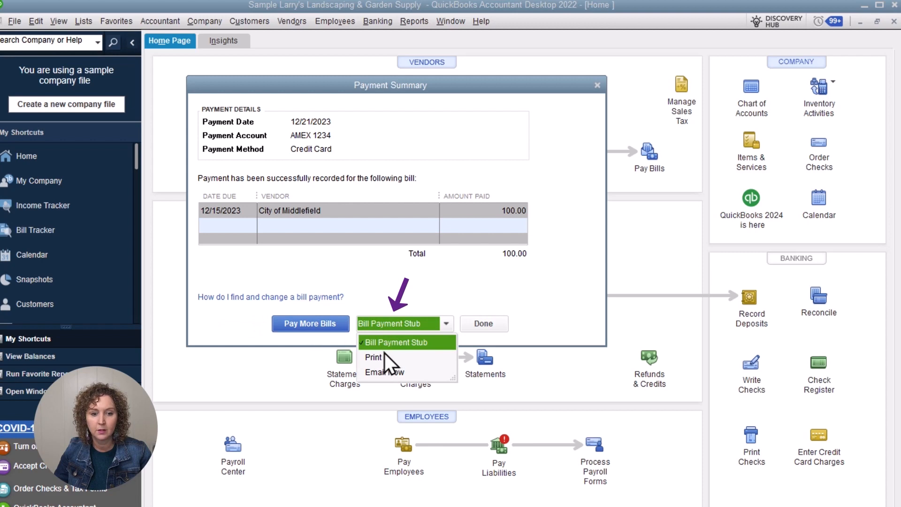
{"action": "mouse_move", "coordinate": [395, 379]}
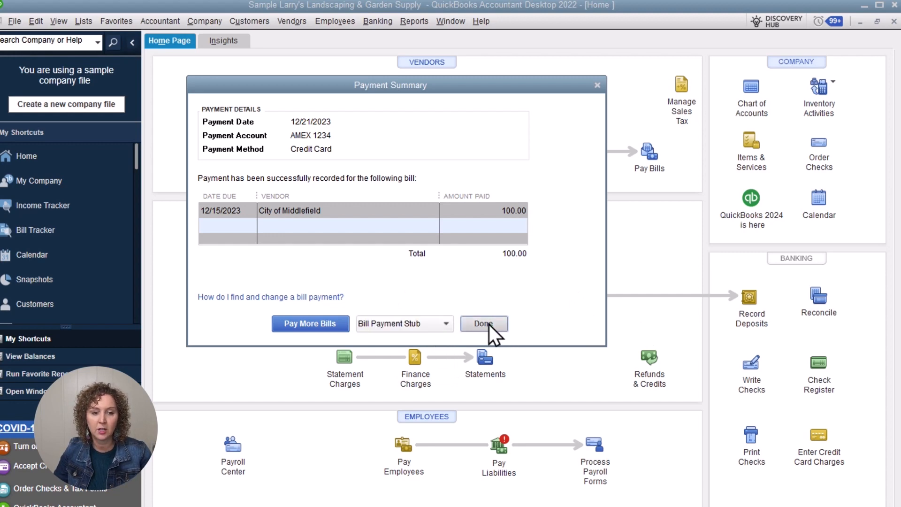
{"action": "left_click", "coordinate": [484, 323]}
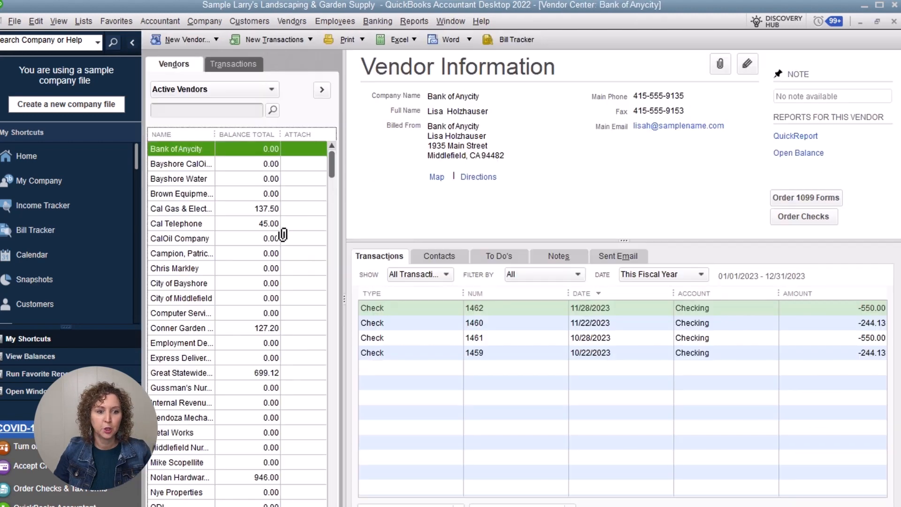
Step: Select City of Middlefield to list its 12/21/2023 $100 AMEX bill payment and bill
{"action": "left_click", "coordinate": [180, 297]}
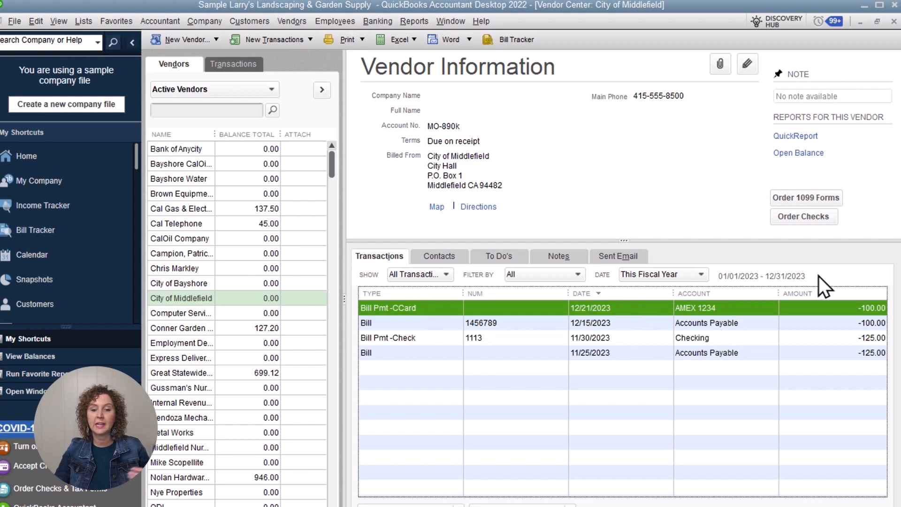
{"action": "mouse_move", "coordinate": [864, 323]}
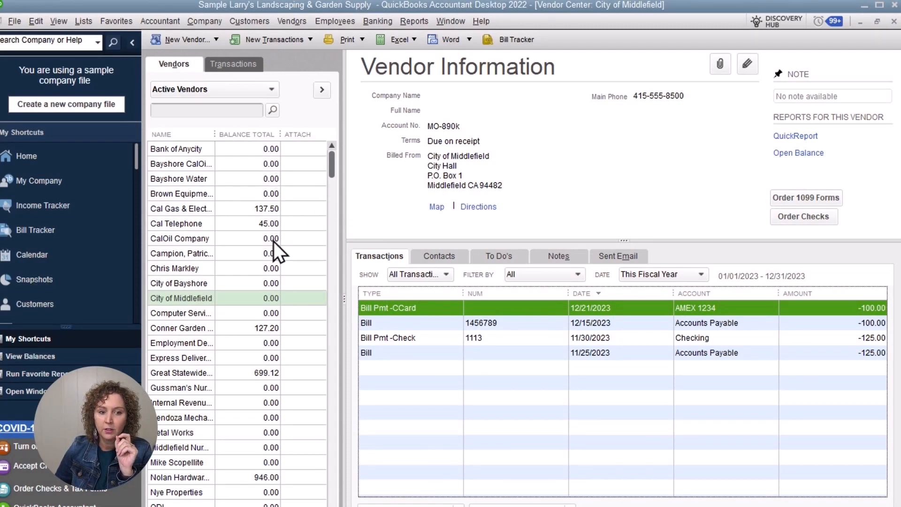
{"action": "mouse_move", "coordinate": [270, 313]}
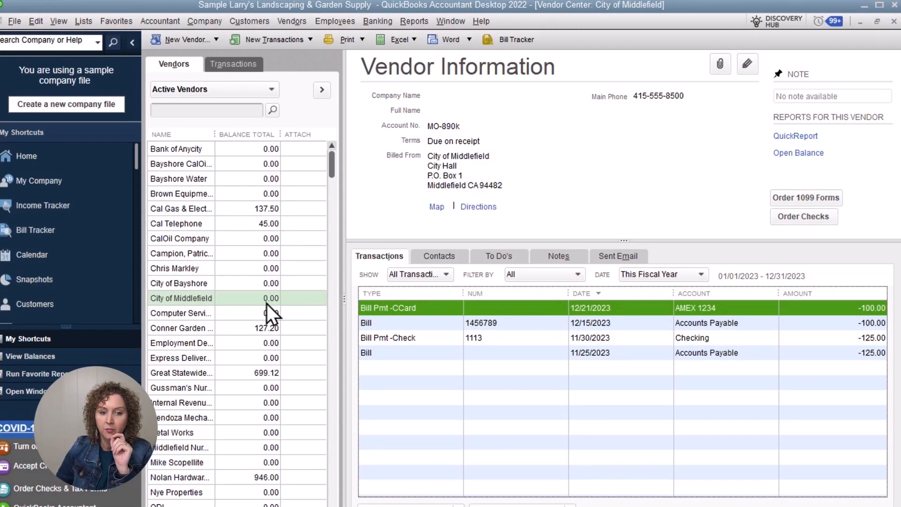
{"action": "mouse_move", "coordinate": [287, 397]}
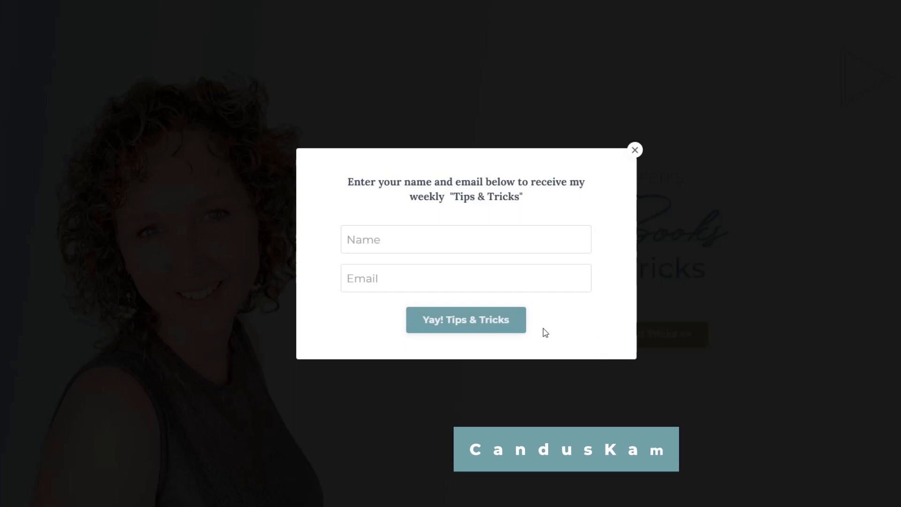
Step: Dismiss the Tips & Tricks sign-up pop-up to reveal the 3 Secrets to Customizing QuickBooks page
{"action": "left_click", "coordinate": [634, 149]}
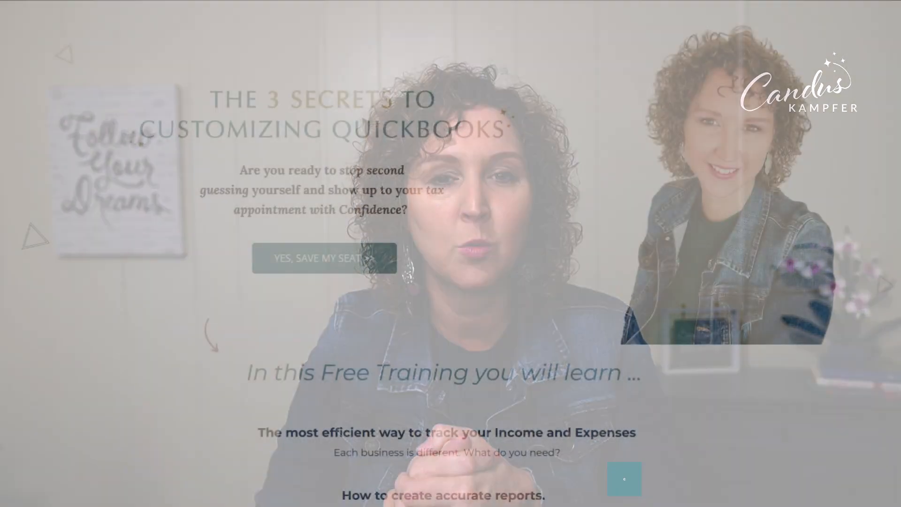